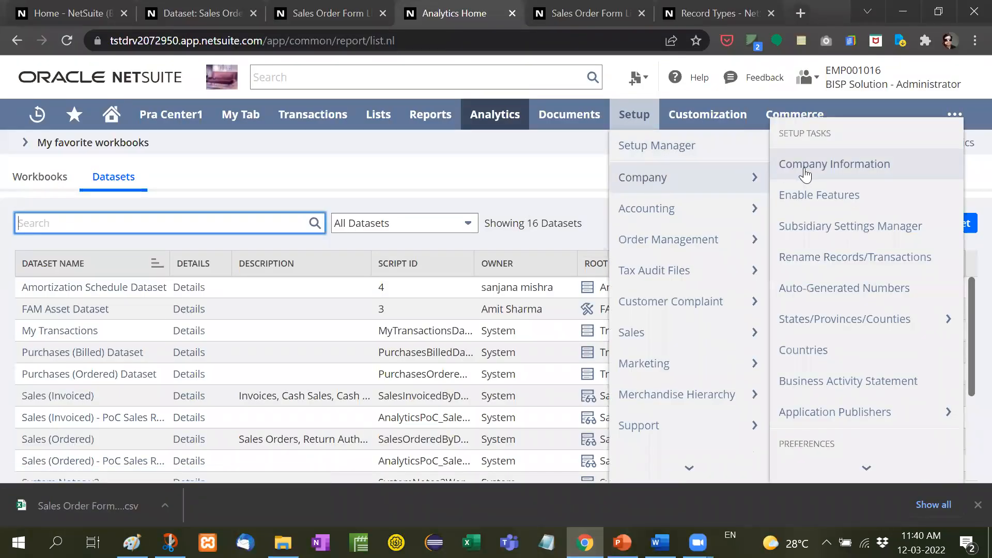
mouse_move(818, 195)
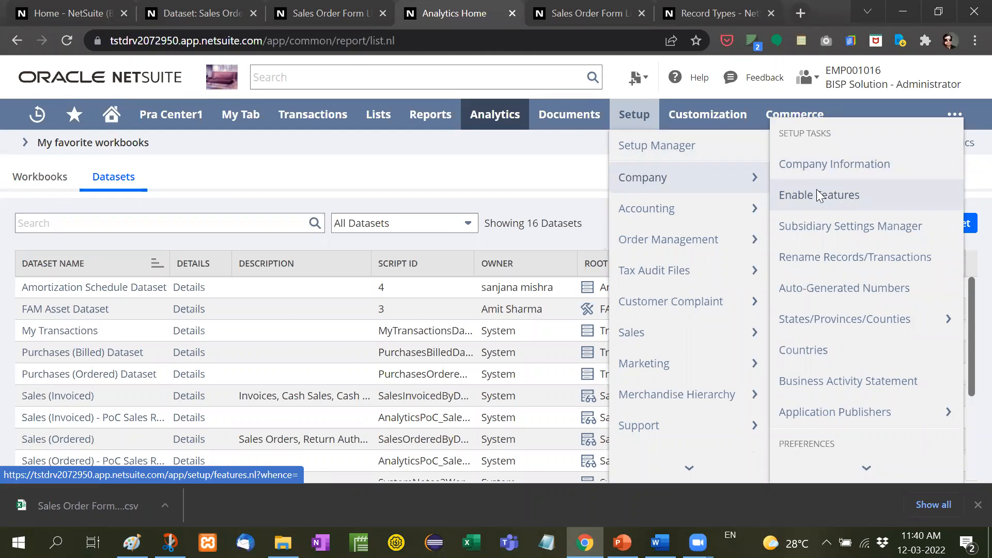
- Show the Analytics subtab of Enable Features and scroll to the checked SuiteAnalytics Workbook box
click(818, 196)
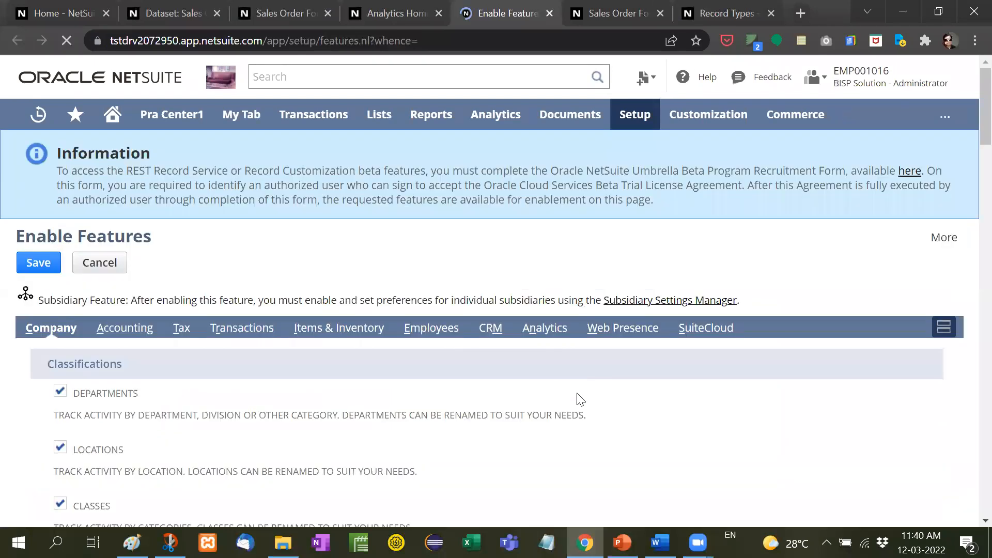
click(544, 230)
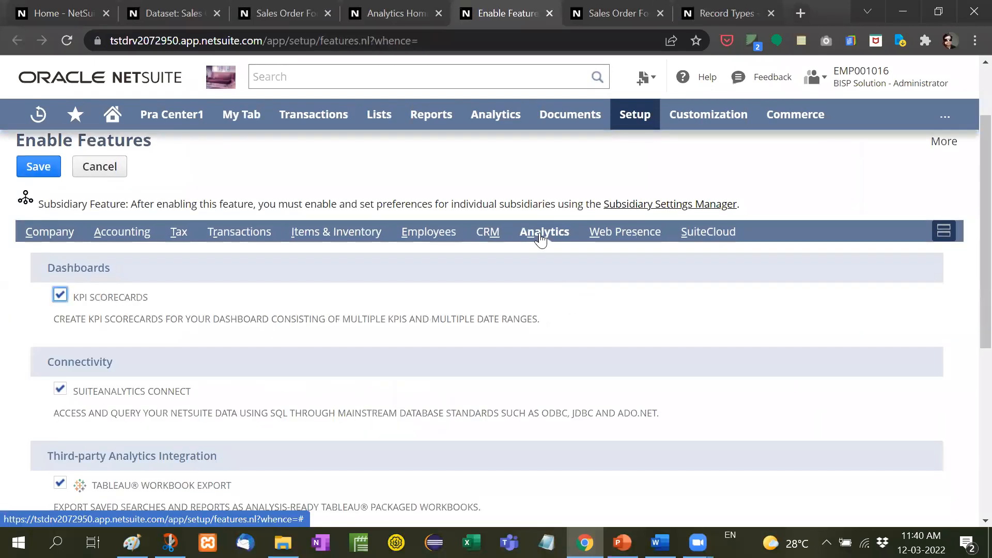
scroll(down, 3)
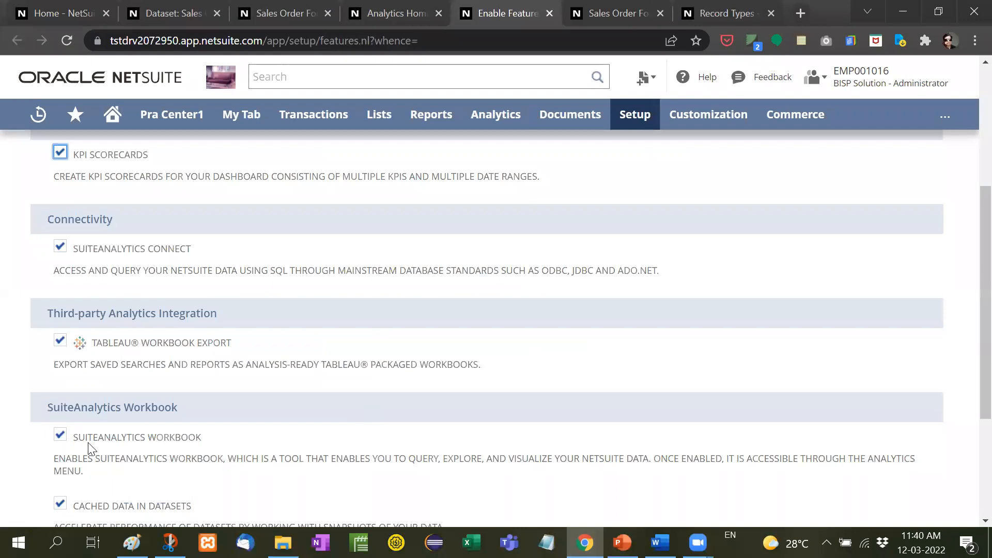
scroll(down, 3)
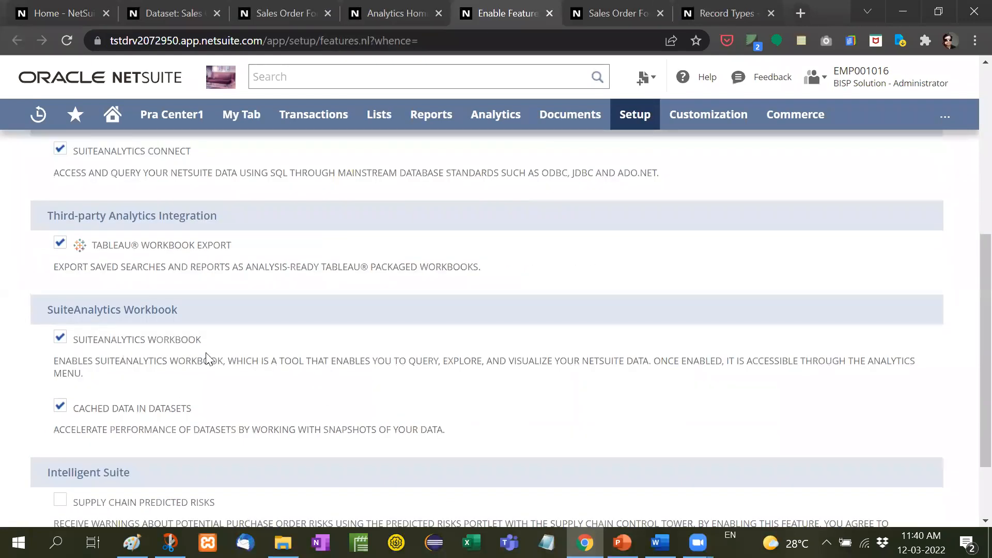
mouse_move(233, 357)
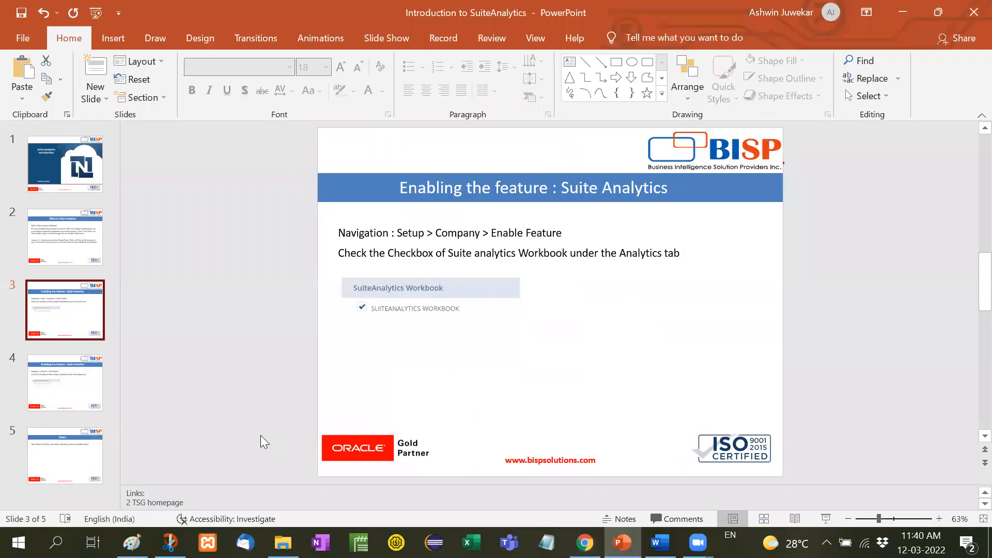
mouse_move(491, 315)
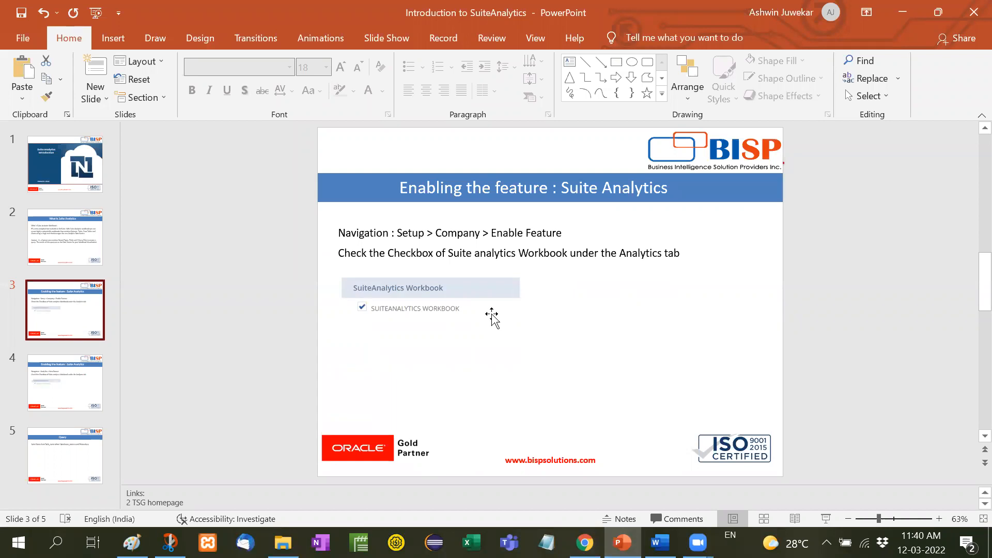
- Move to slide 4 about starting a new dataset, then return to the NetSuite features page
click(65, 382)
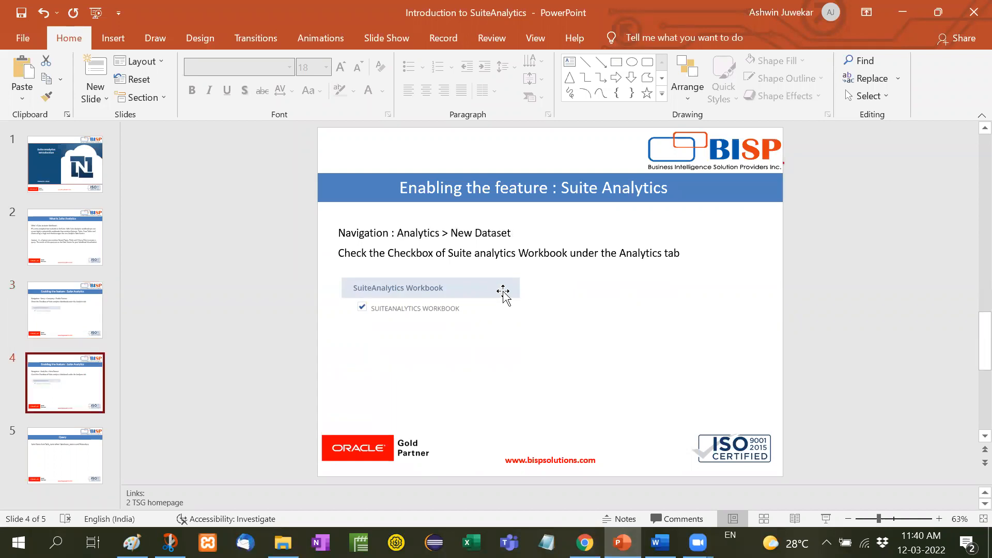
mouse_move(505, 242)
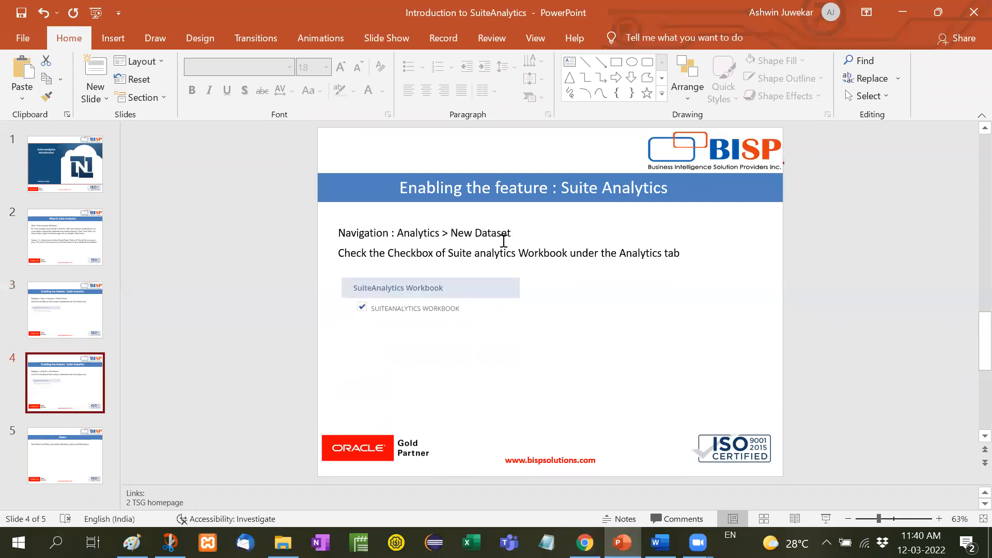
click(583, 542)
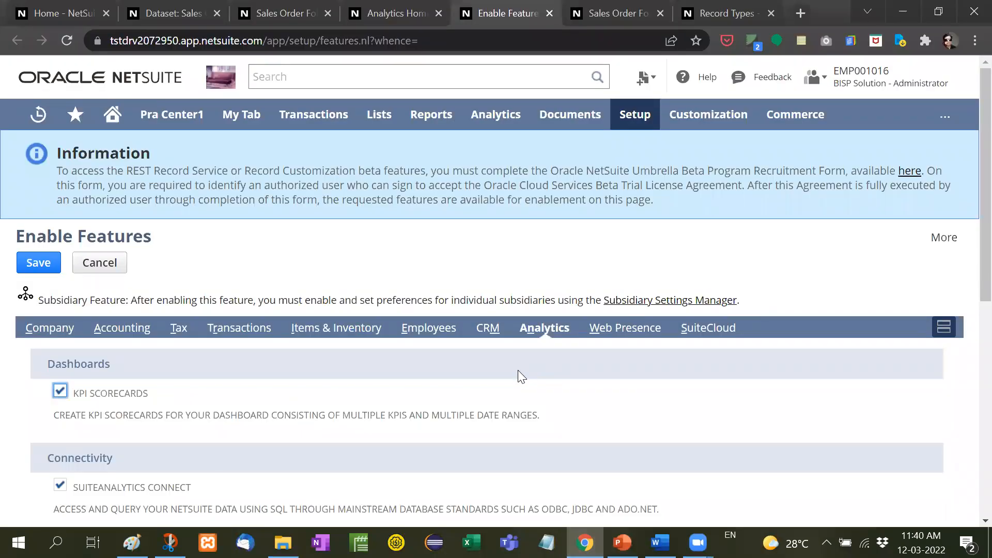
- Go to the Analytics home, browse the Workbooks list, then show the Datasets list of 16 datasets
click(495, 115)
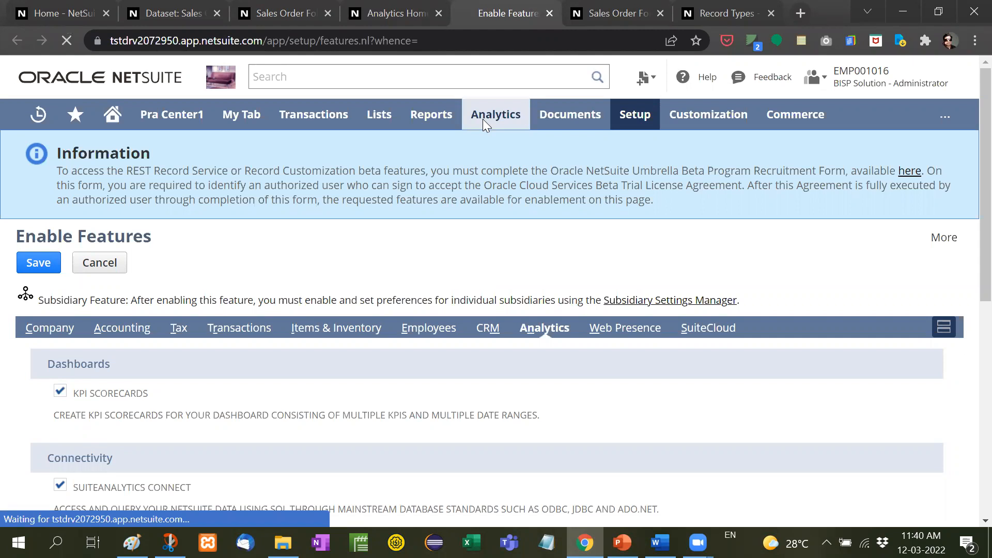
click(495, 114)
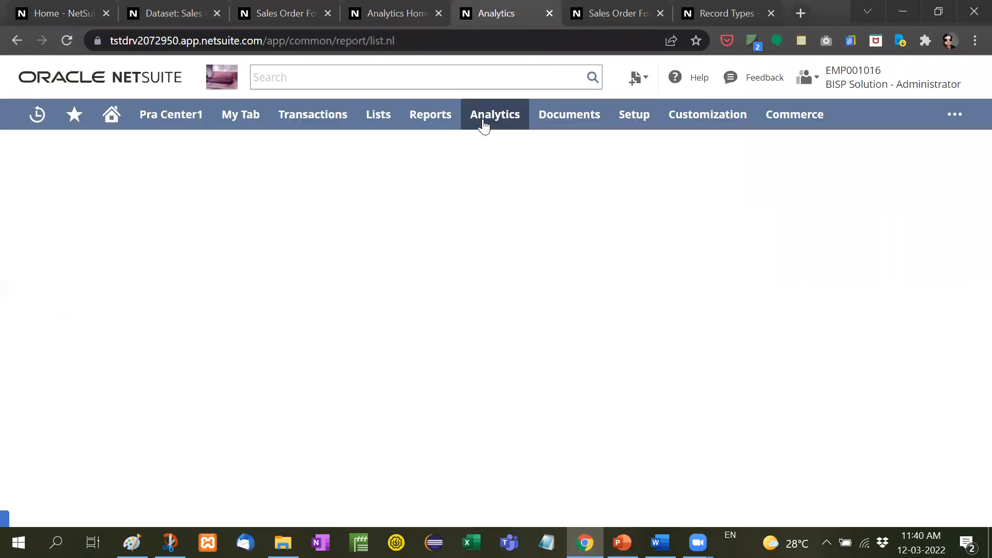
click(495, 114)
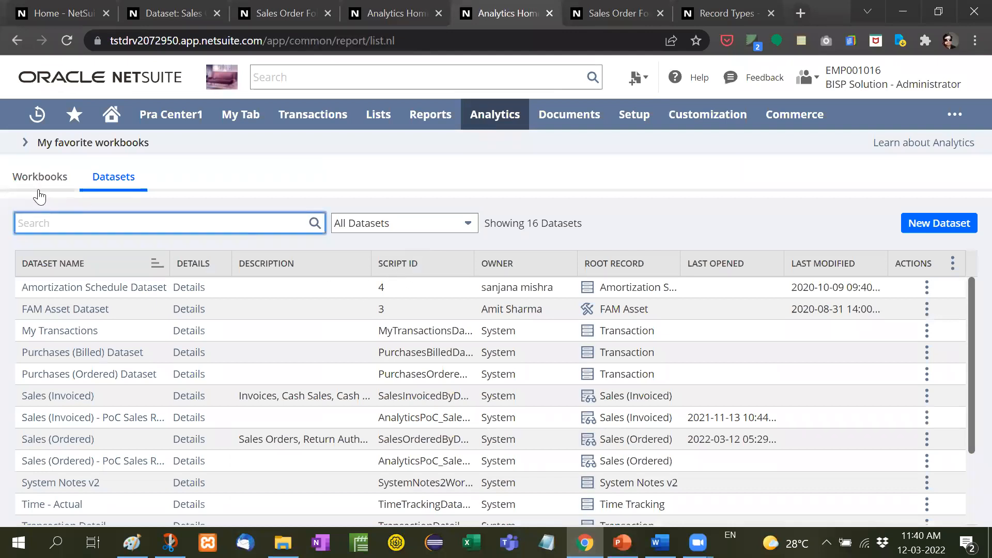
click(41, 177)
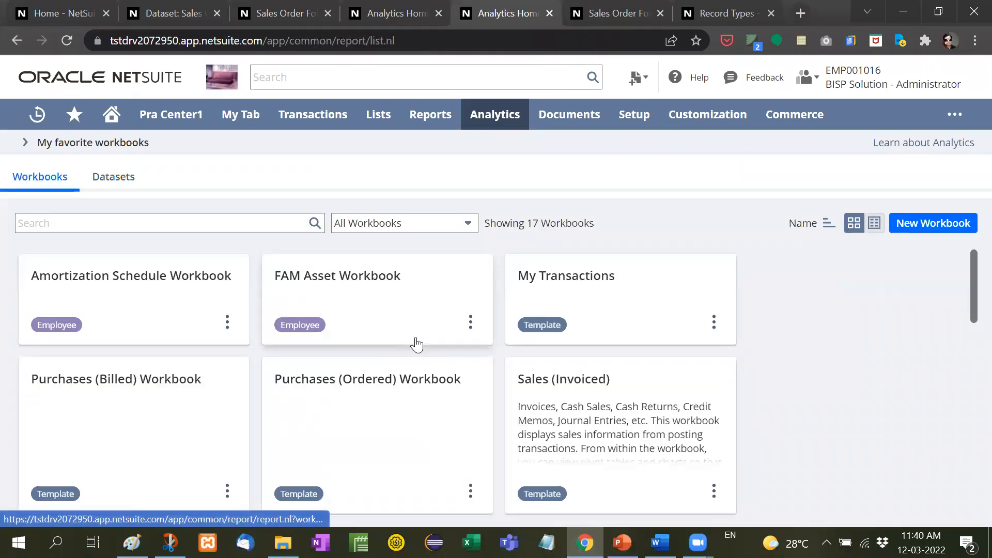
scroll(down, 3)
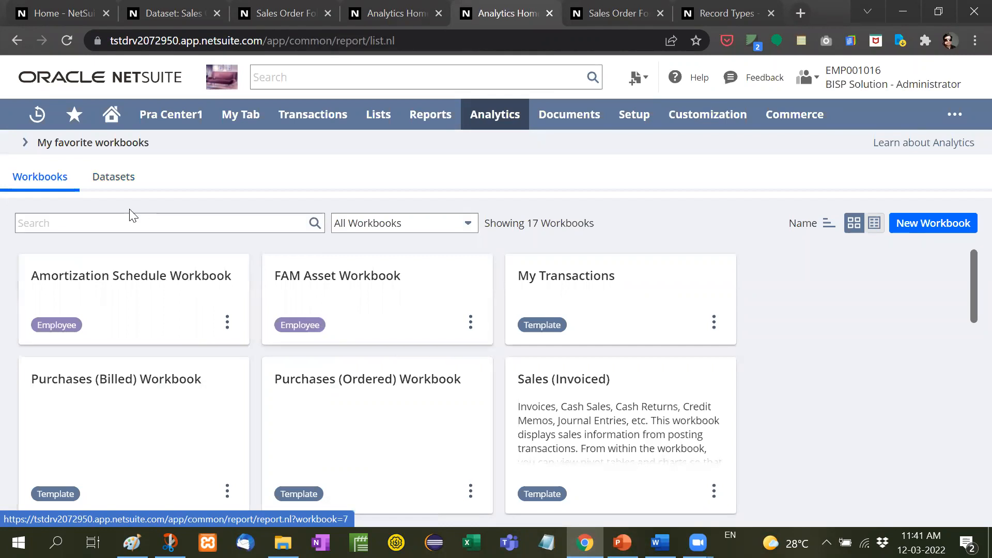
mouse_move(113, 180)
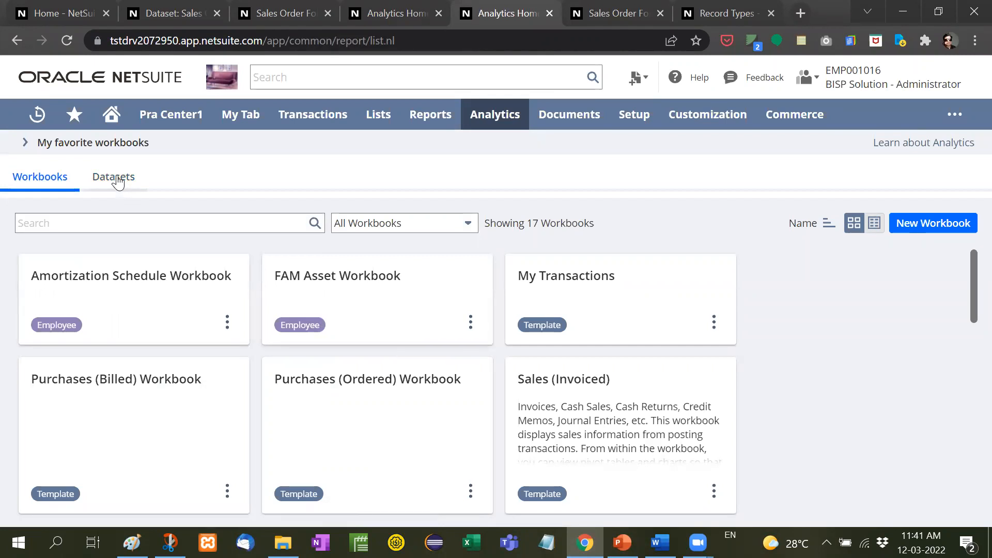
click(112, 177)
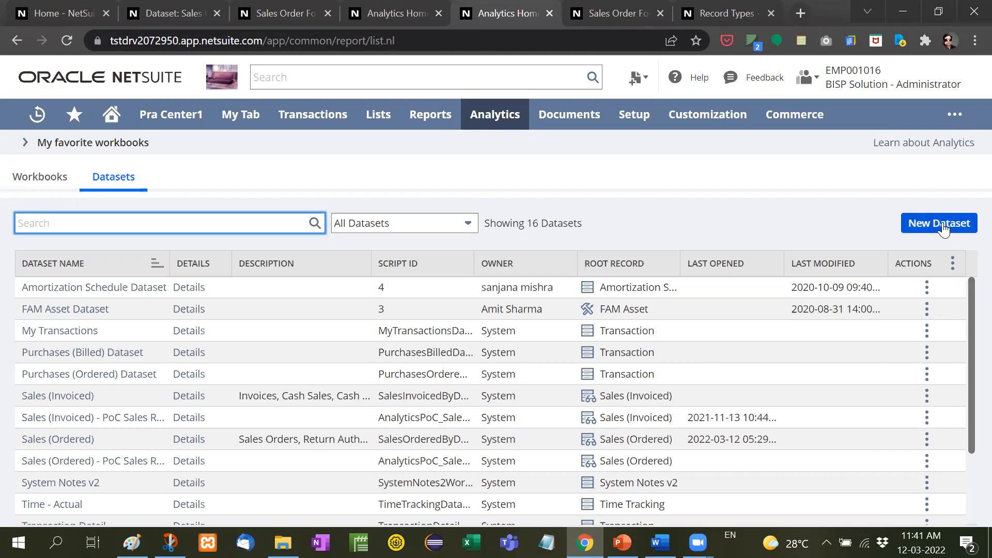
click(939, 223)
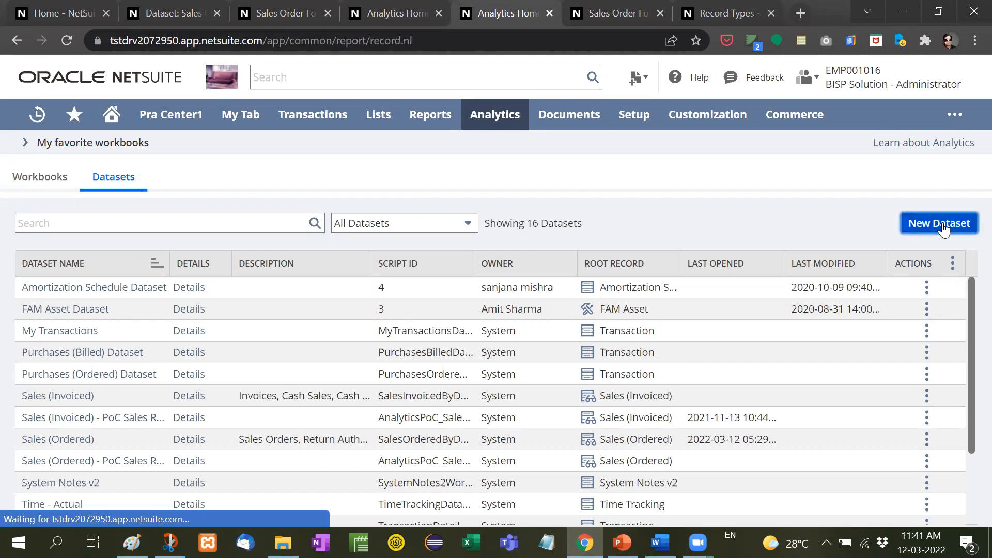
click(621, 542)
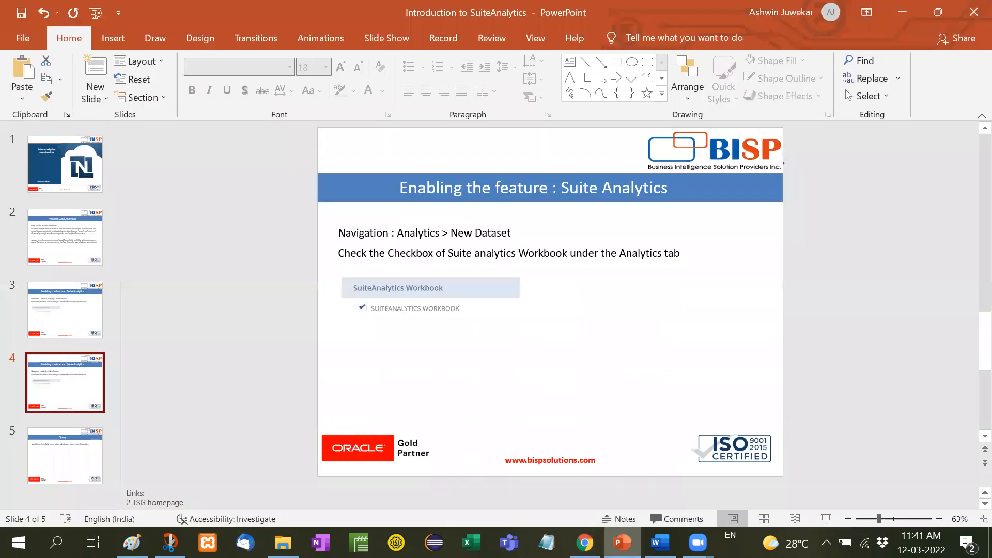
click(582, 542)
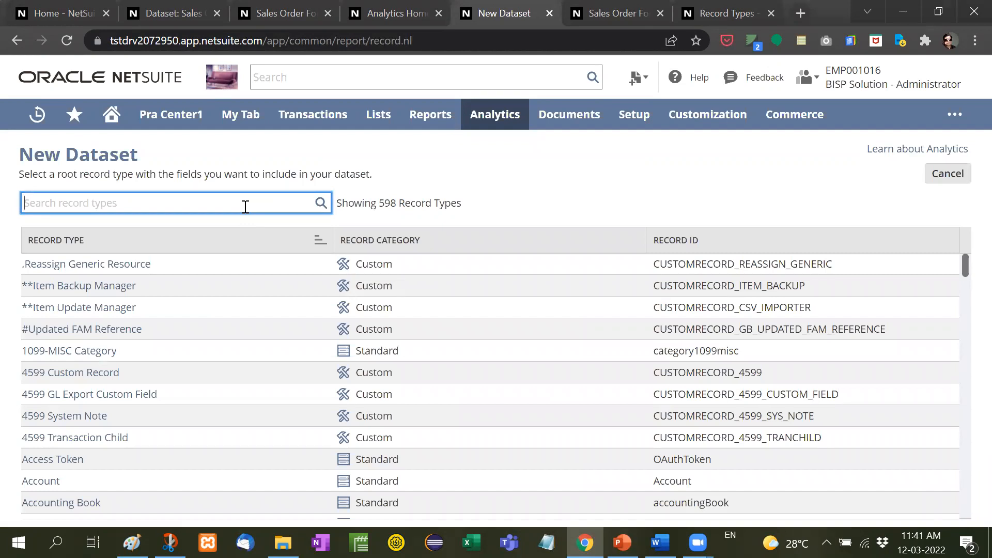
- Choose Sales Order Form as the root record, check its records list, and return to the dataset's 12 rows
text(sales ord)
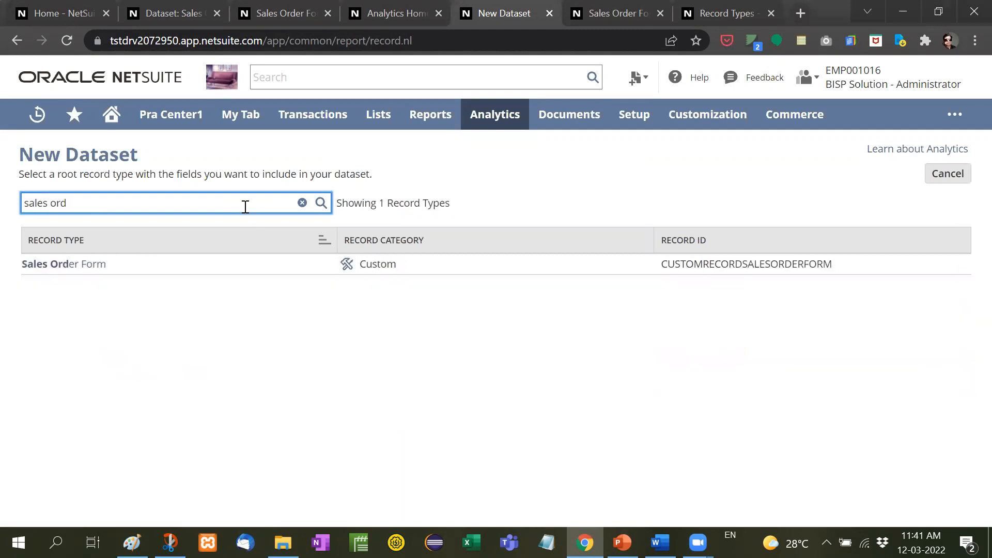
click(63, 264)
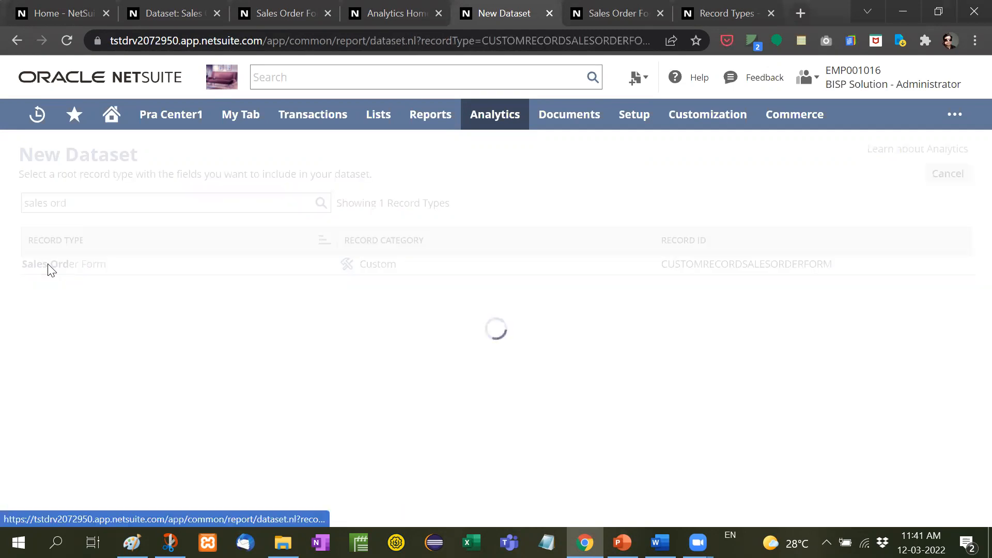
click(63, 264)
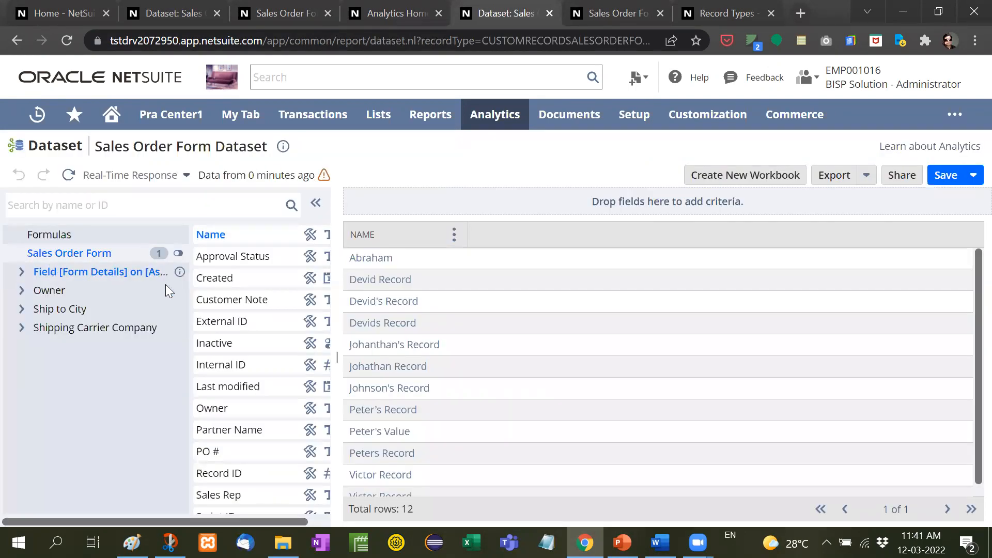
click(610, 13)
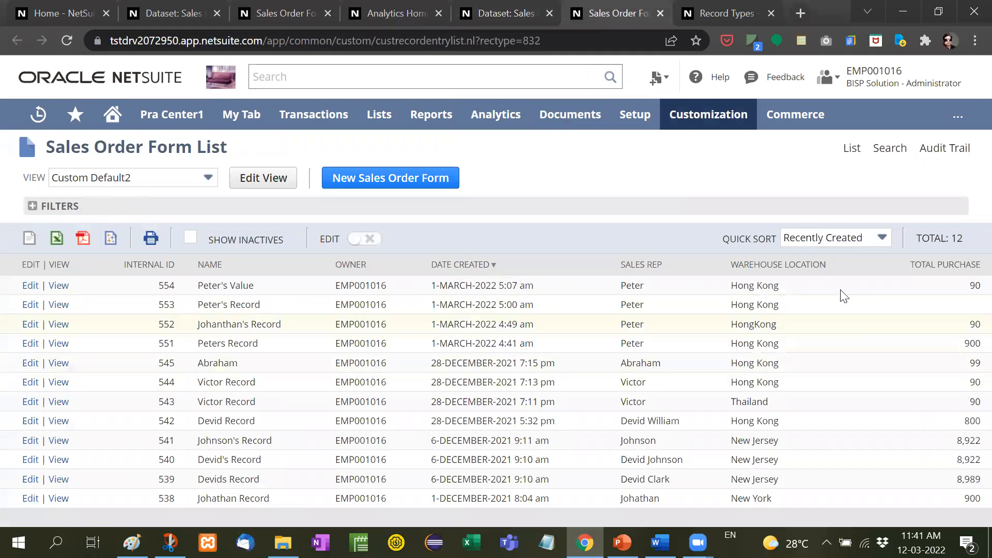
click(502, 14)
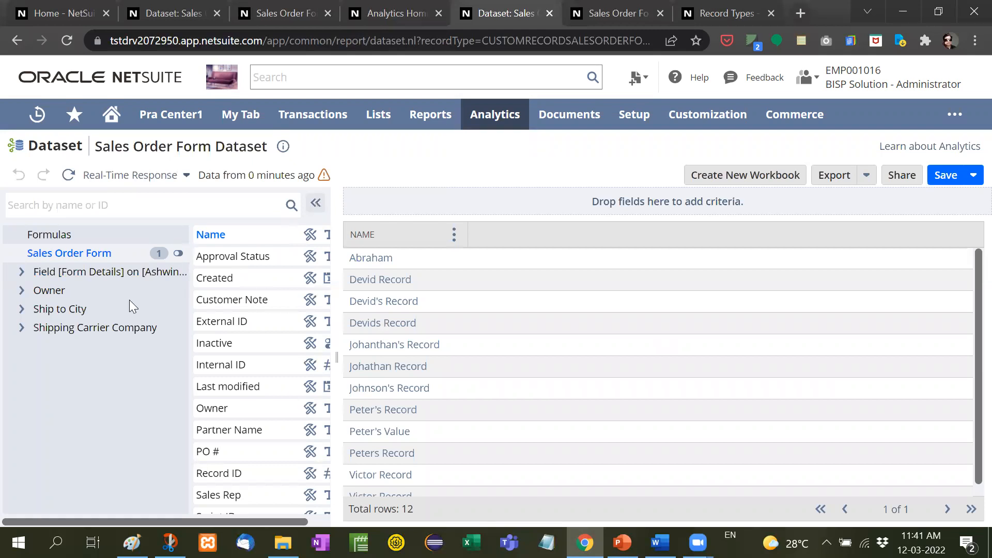
mouse_move(512, 505)
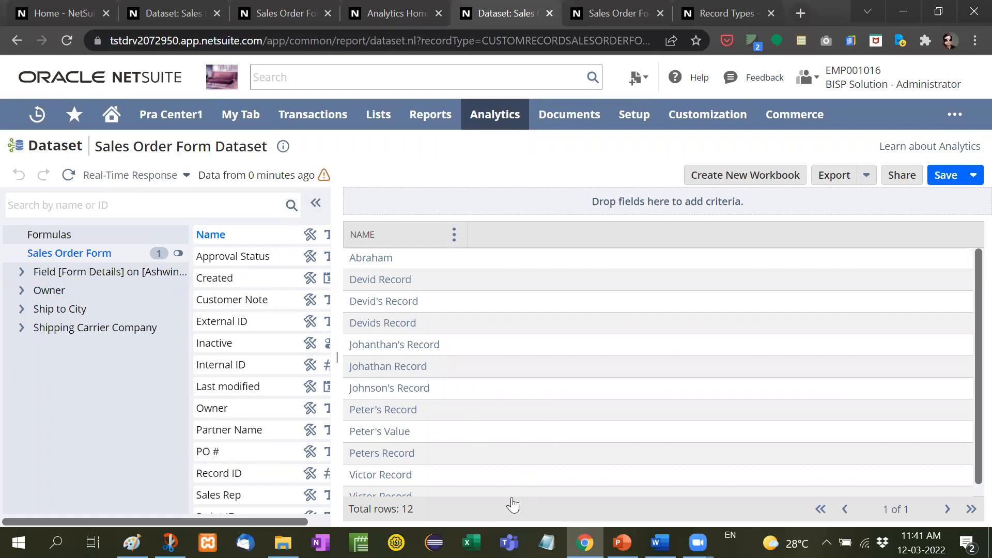
mouse_move(497, 492)
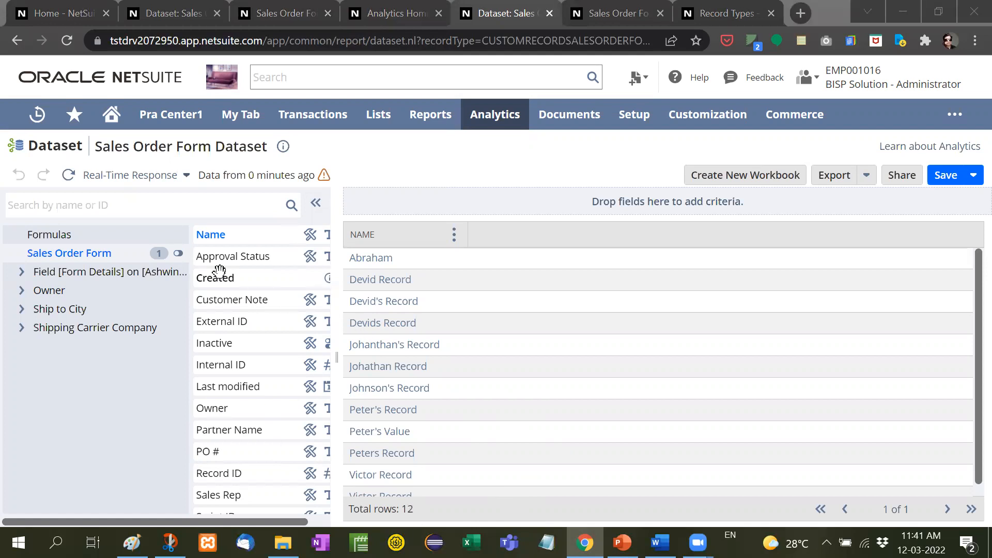
- Add Warehouse Location from the field list to the dataset results
scroll(down, 3)
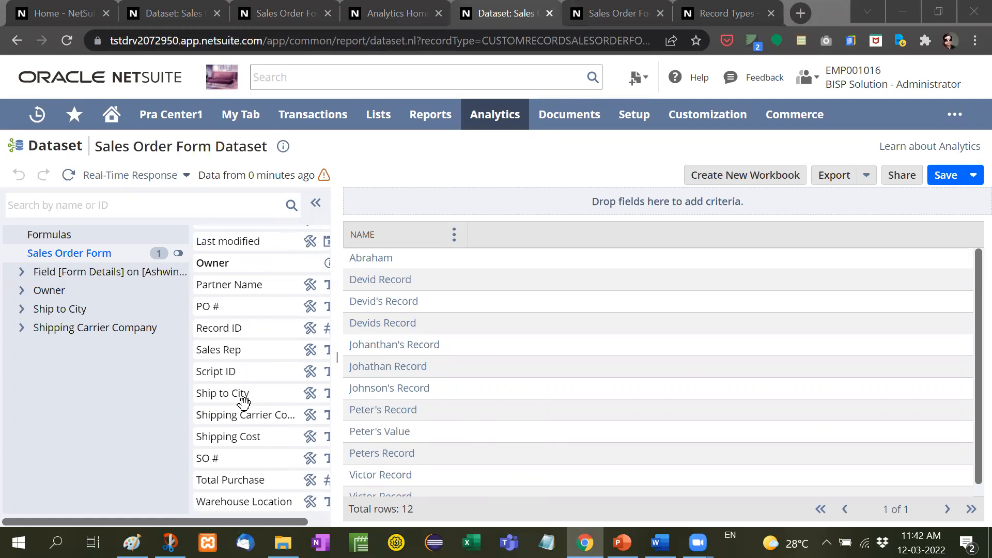
mouse_move(233, 506)
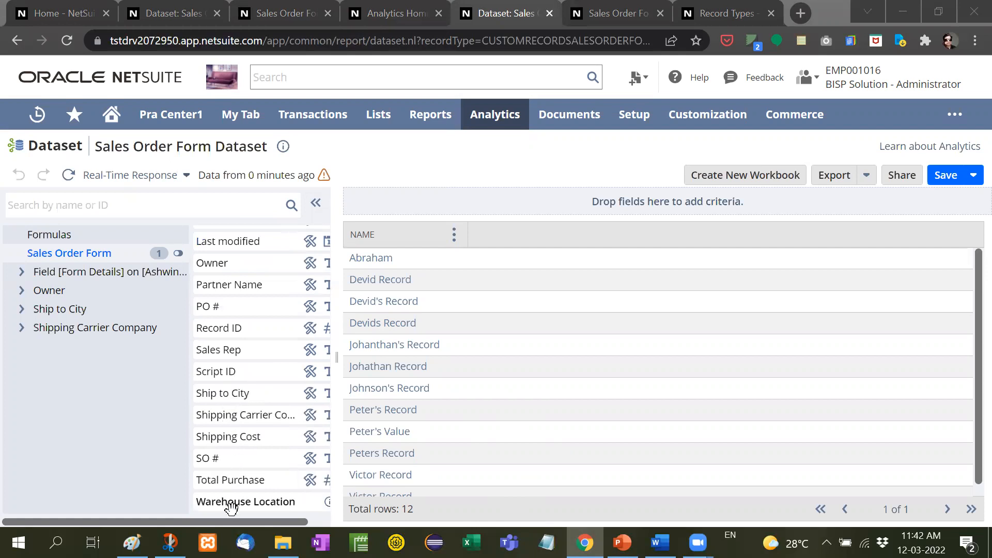
click(246, 501)
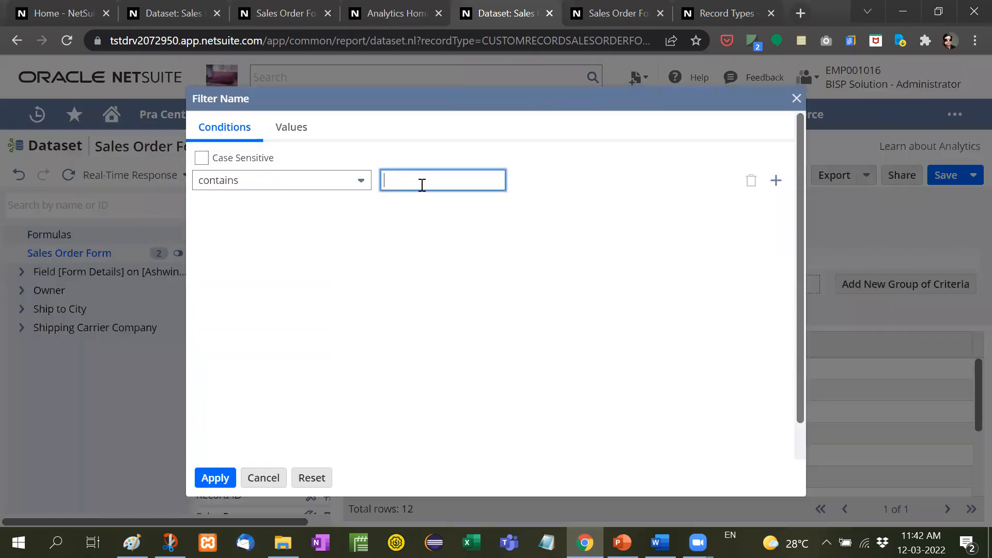
- Apply a Name contains 'Abr' filter, leaving only Abraham, then reopen the Sales Order Form List
text(Abr)
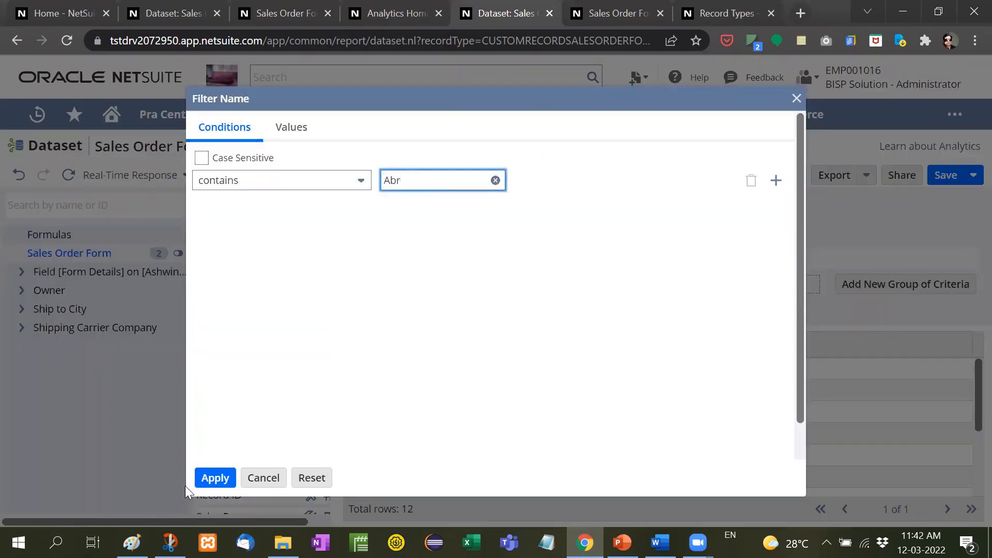
click(215, 477)
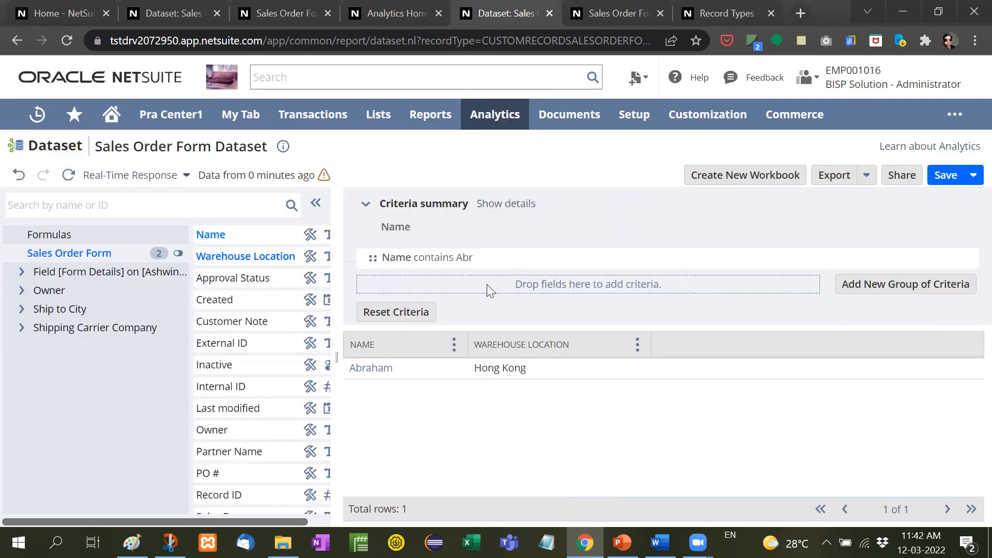
mouse_move(507, 307)
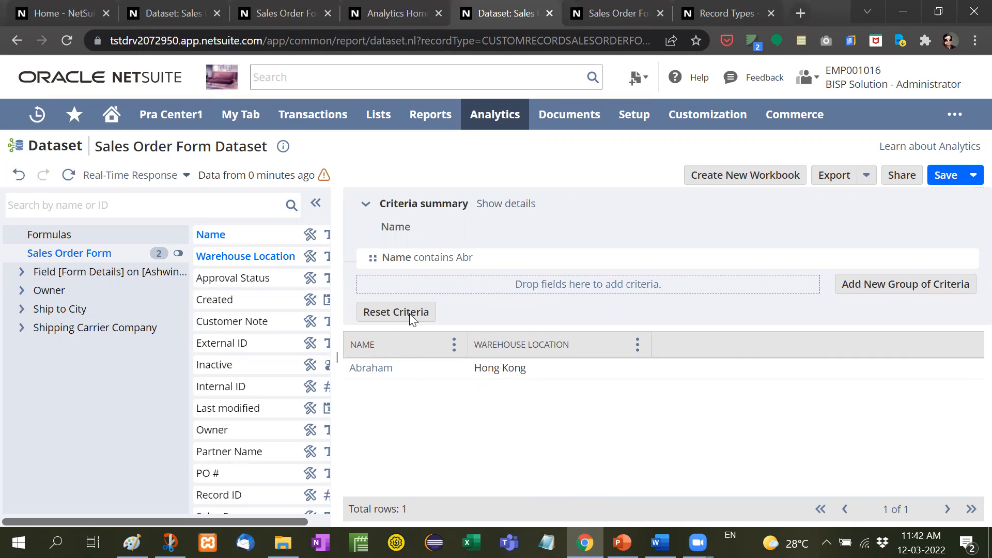
click(567, 115)
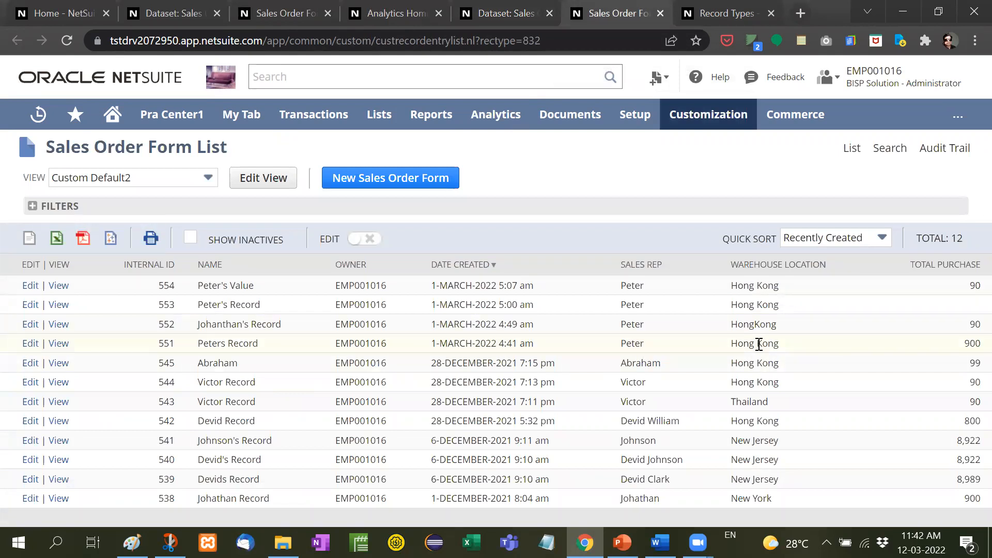
- Back in the dataset, enter 'Hong' as the value for the Warehouse Location condition
click(504, 12)
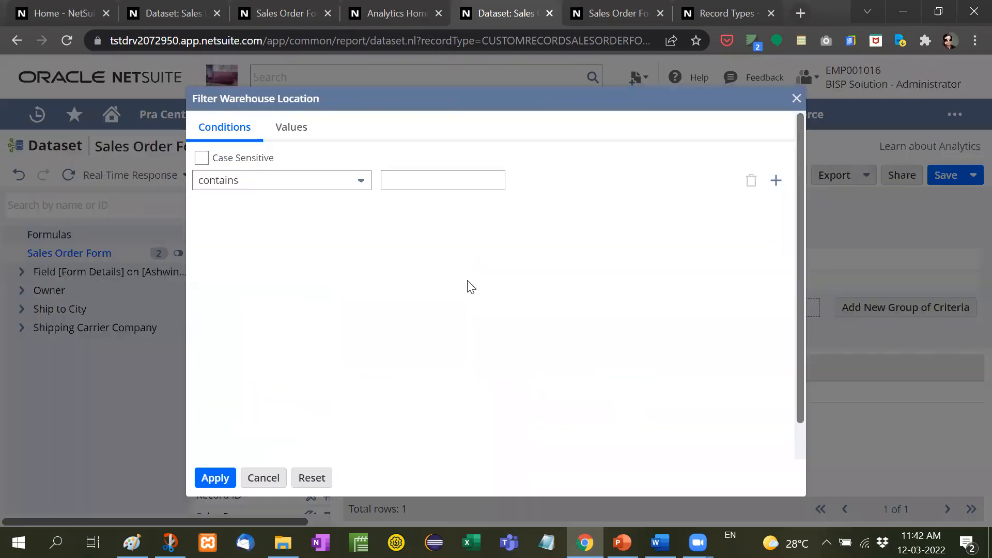
click(442, 180)
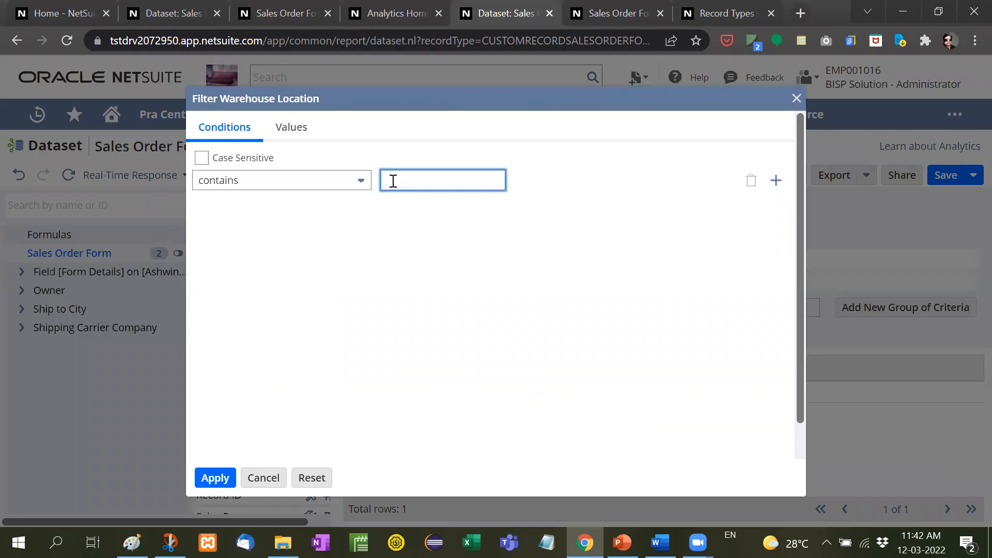
text(Hong)
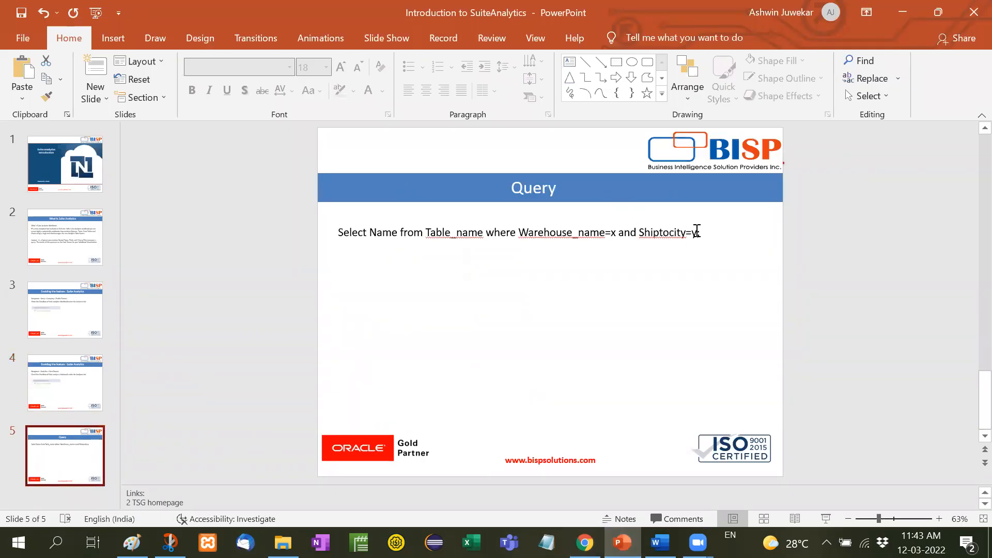
- Type a second query line: Select name where "%Abr%" and warehouse location like "%Hong%"
click(519, 232)
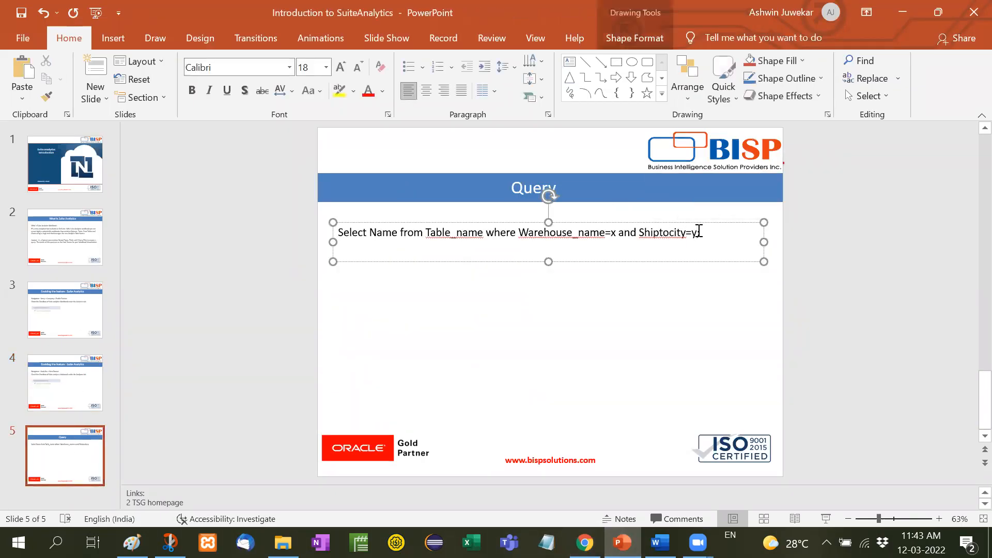
text(Selec * from table r)
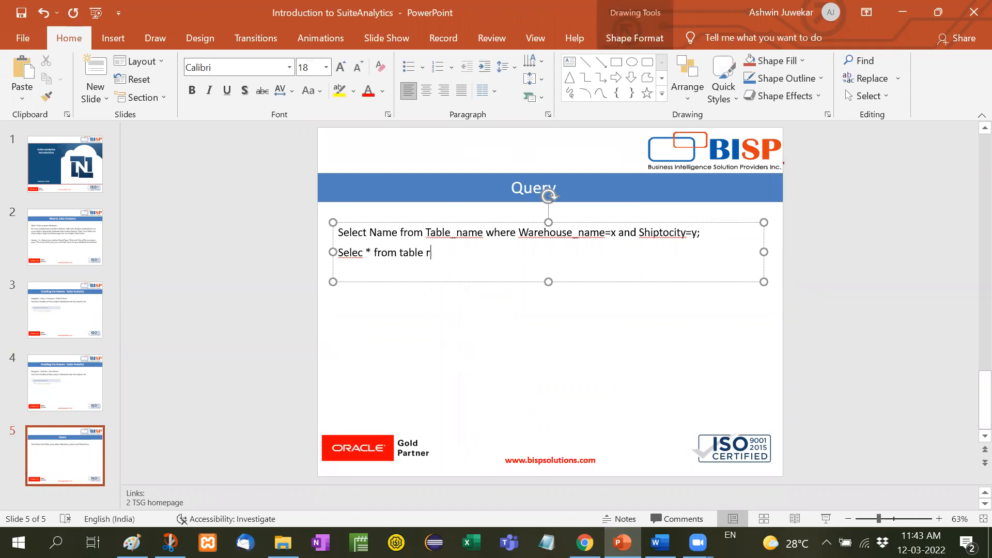
text(ame where name like)
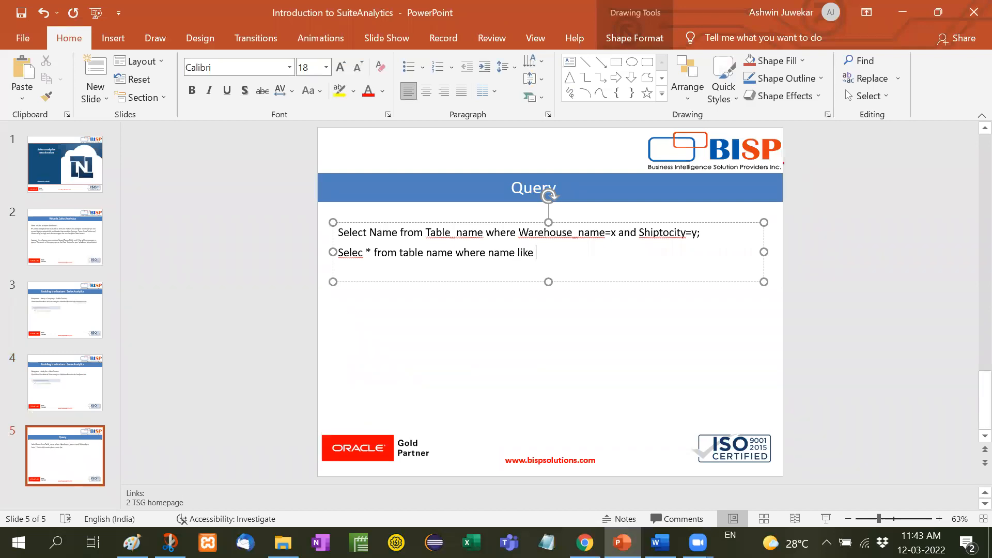
text(")
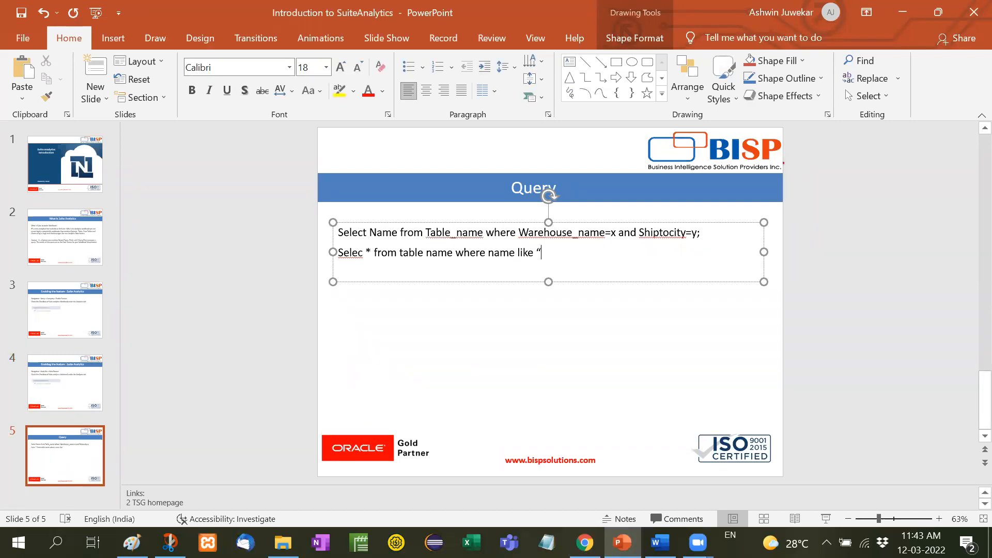
text(%)
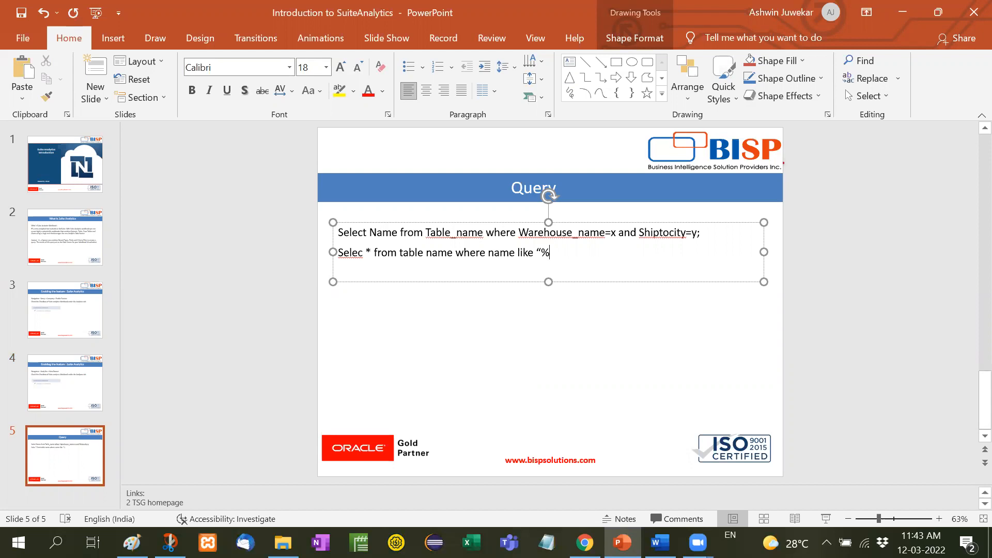
text(Abr)
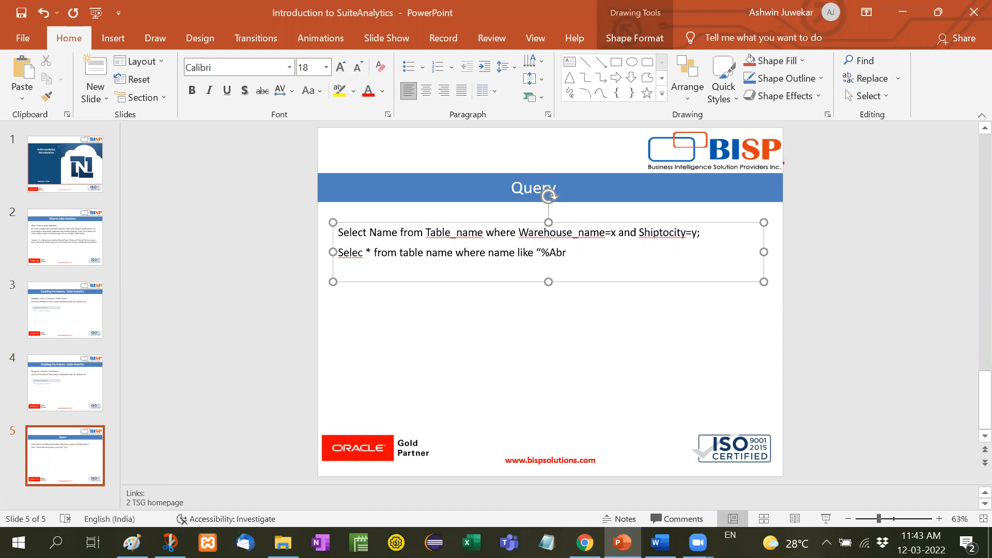
text(%")
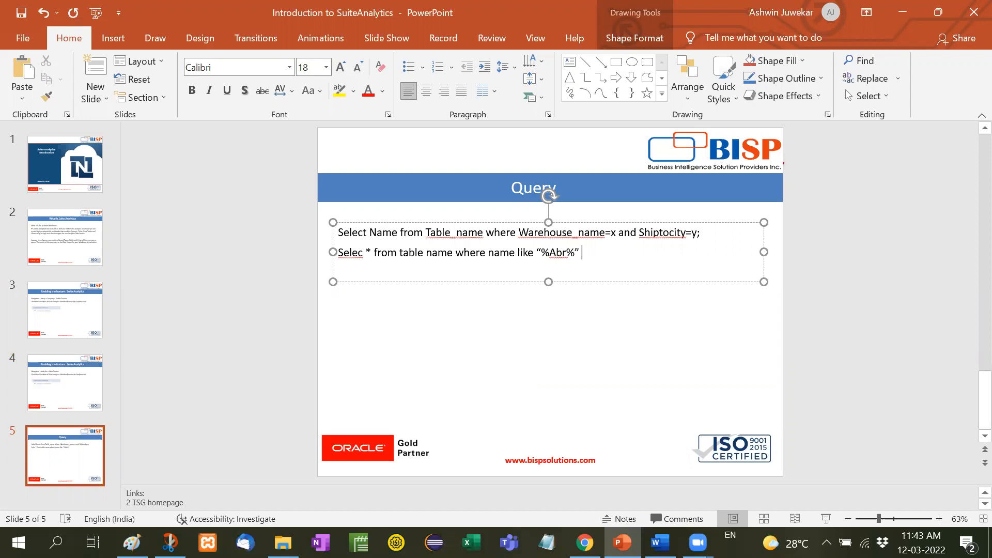
text(and ware)
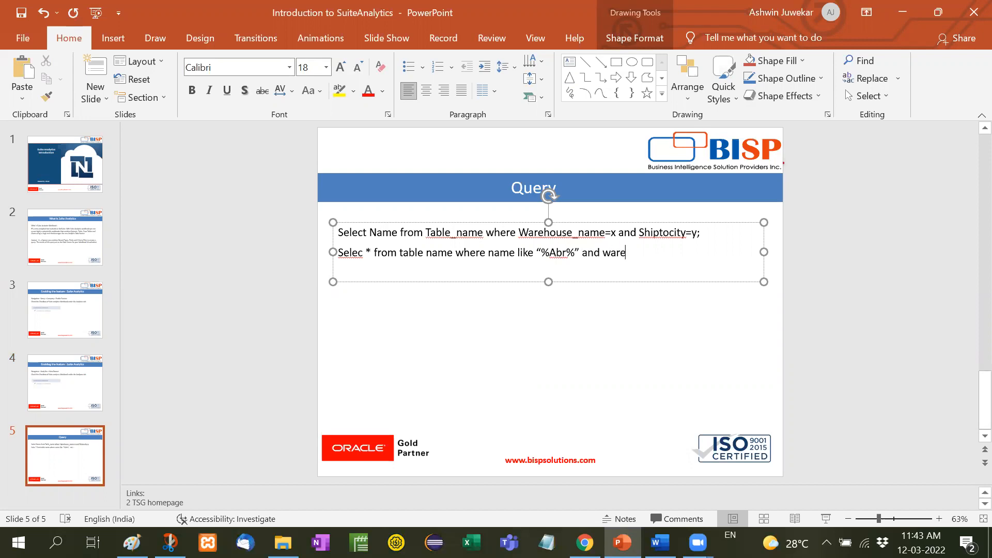
text(houlocation)
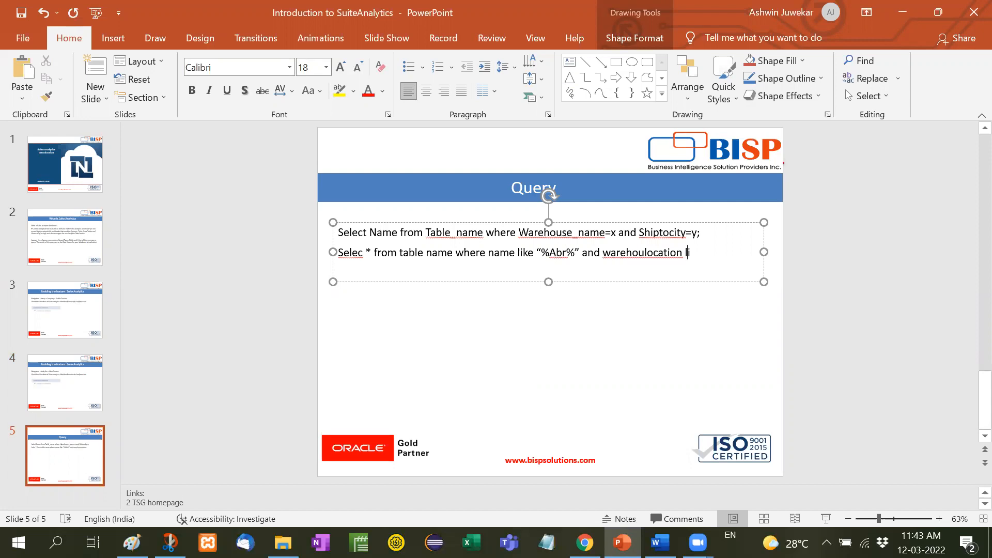
text(like ")
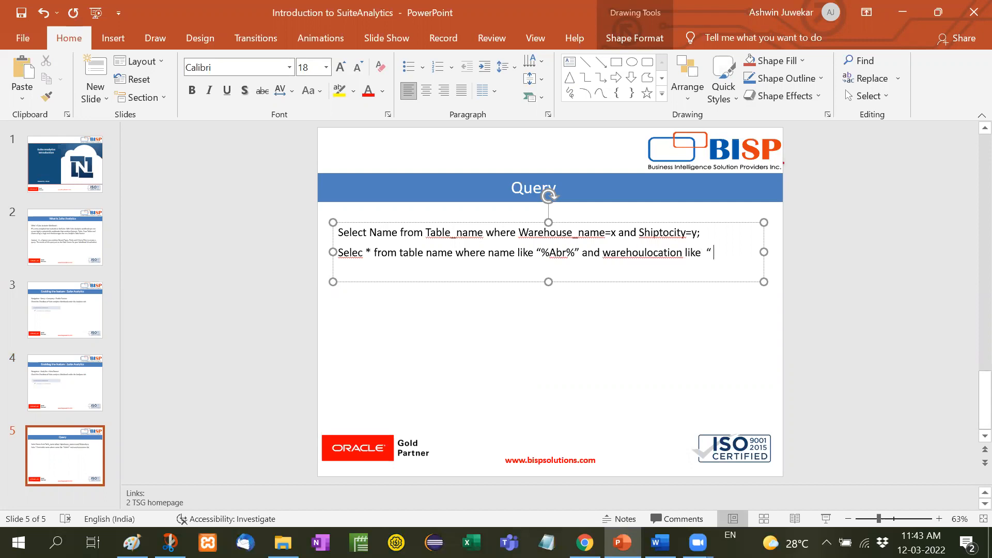
text(%Hong)
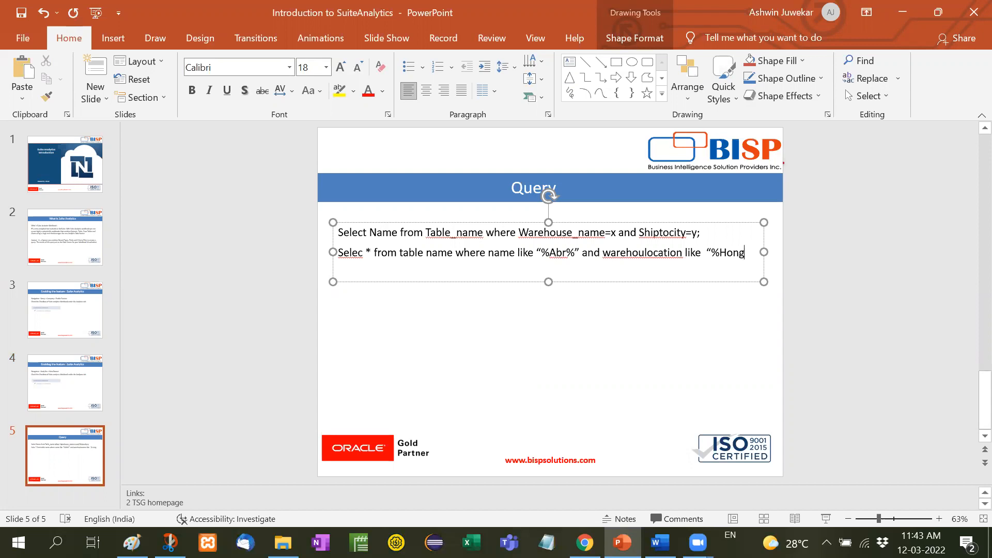
text(%"))
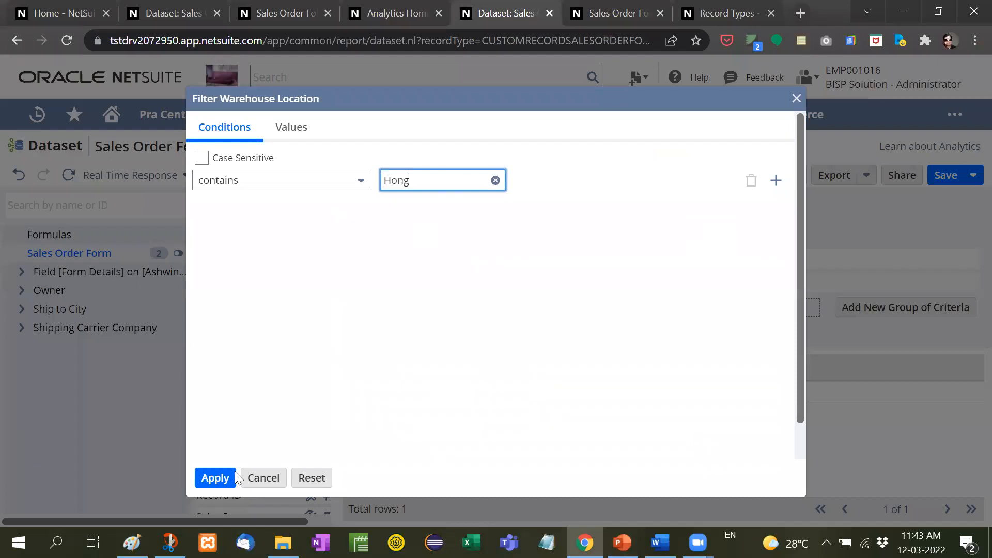
- Apply the Warehouse Location contains Hong filter, returning only Abraham, and view the full record list
click(215, 477)
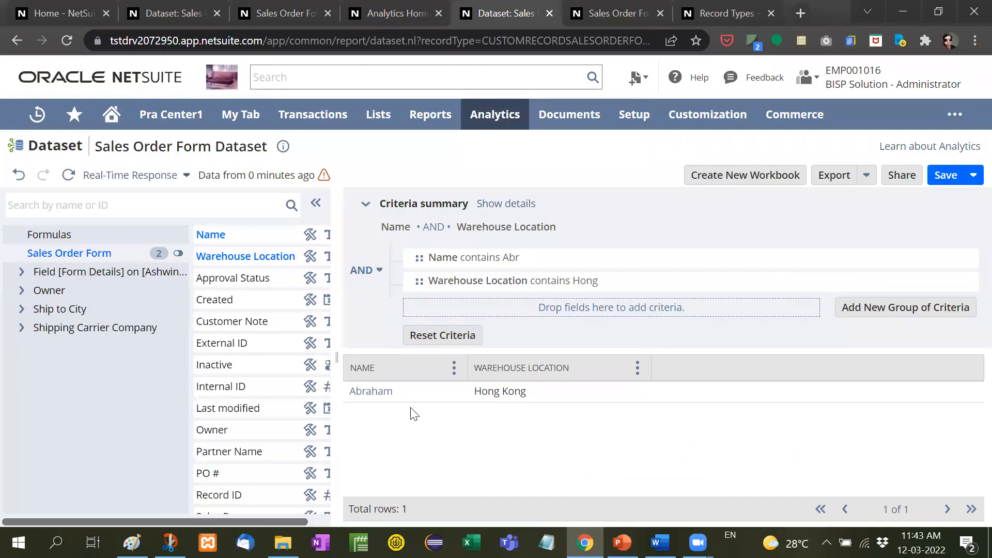
click(567, 115)
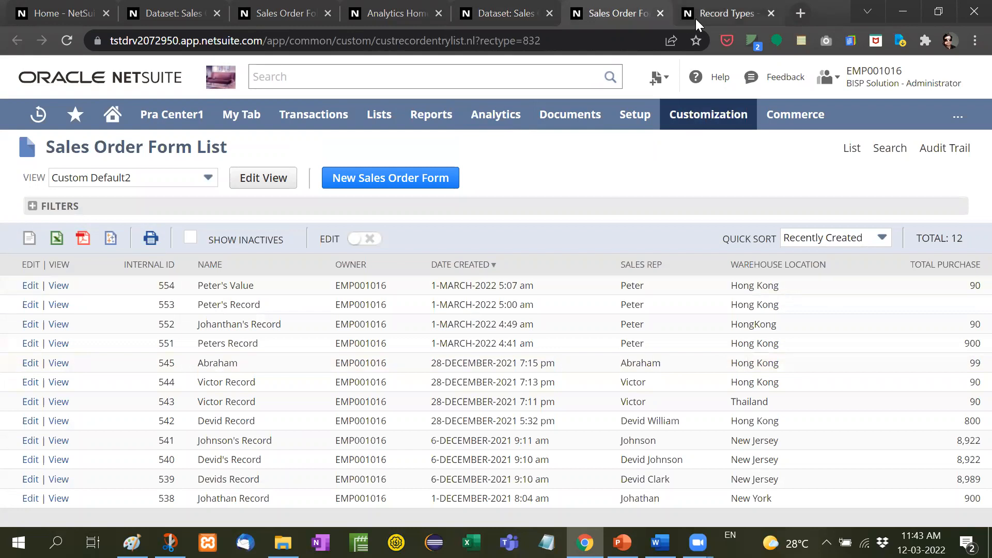
- Switch the criteria combination from AND to OR, returning 7 rows, then view the full record list
click(500, 12)
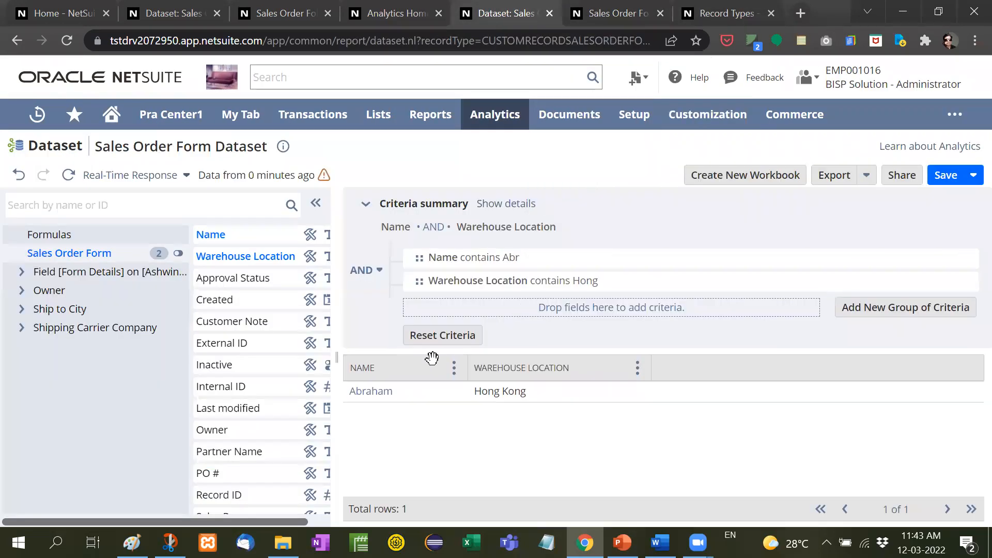
click(365, 269)
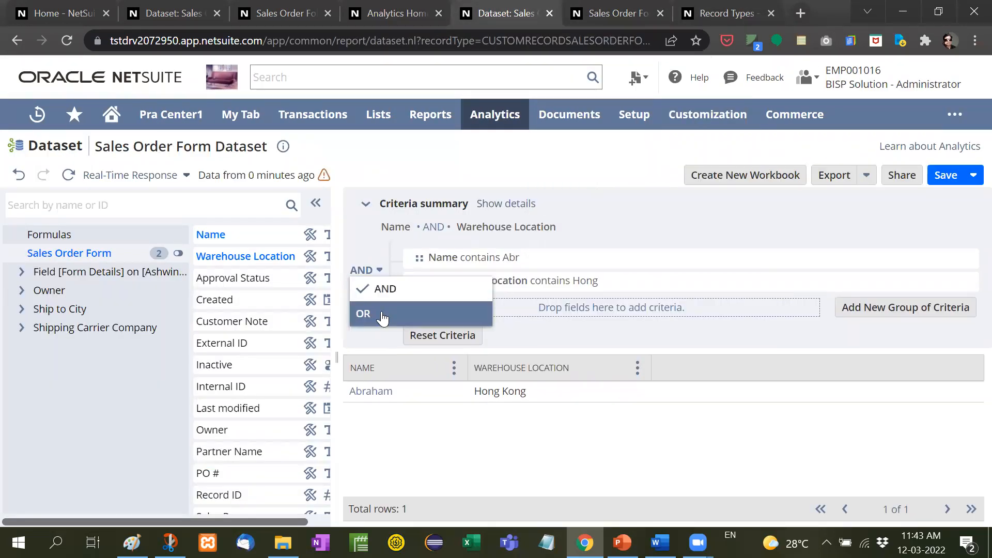
click(363, 313)
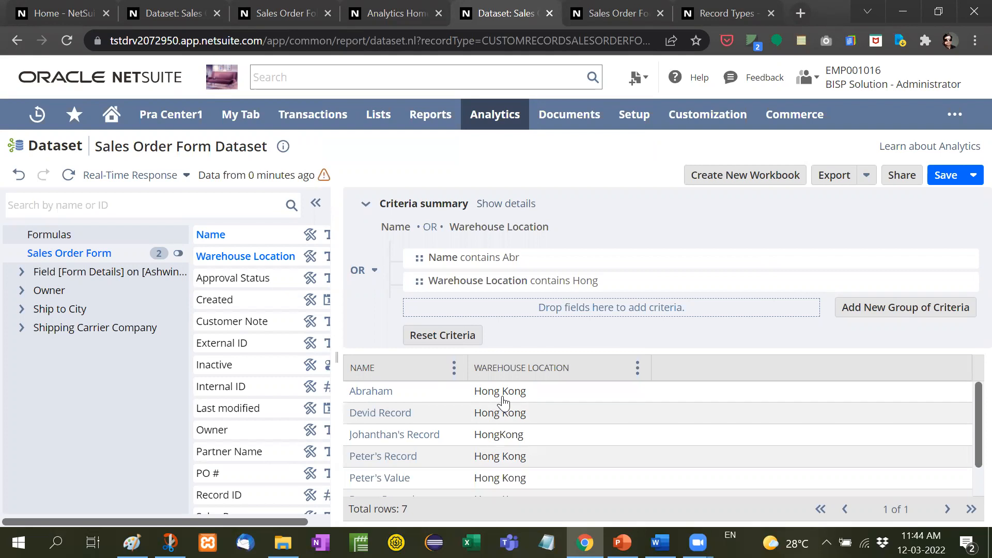
click(633, 114)
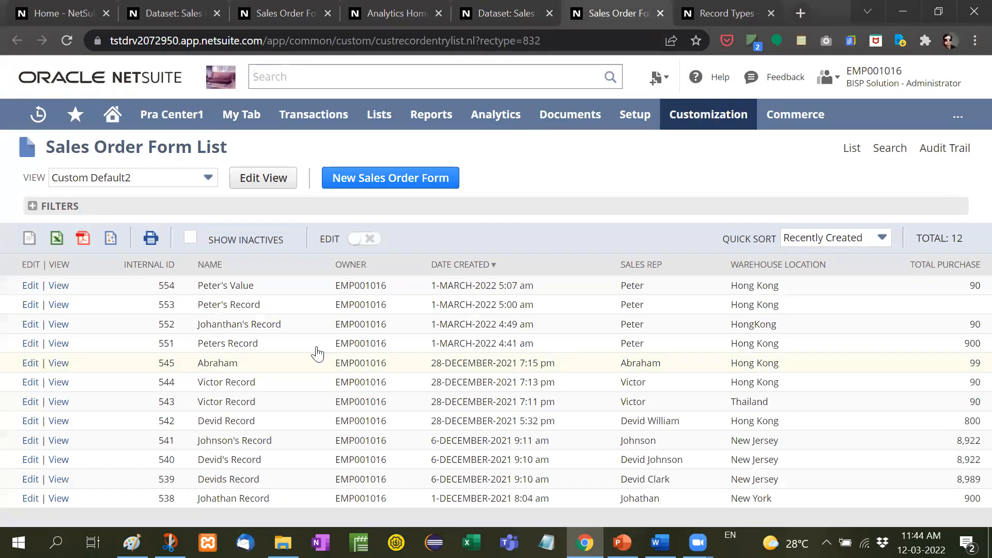
- Switch back to the Sales Order Form Dataset showing the 7 OR-matched rows
click(503, 12)
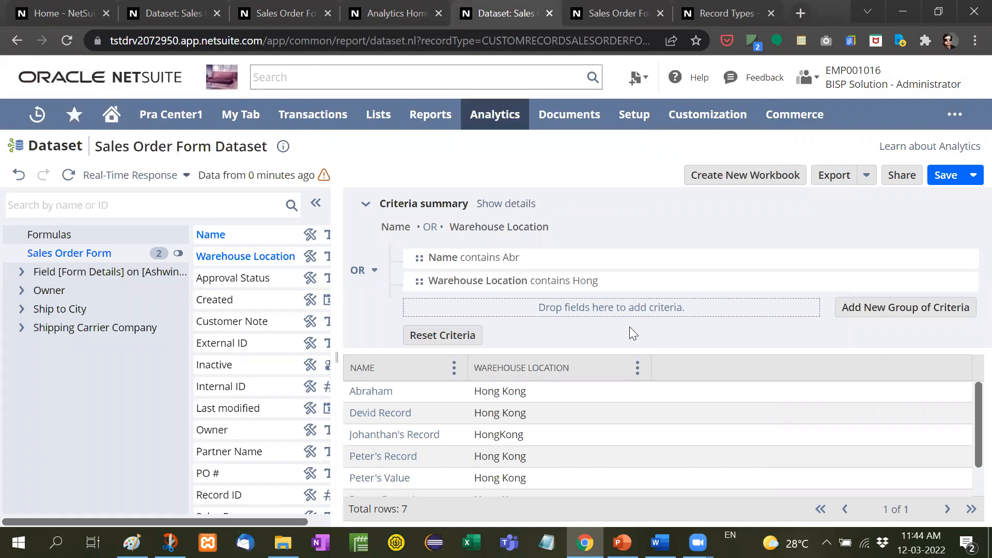
mouse_move(623, 228)
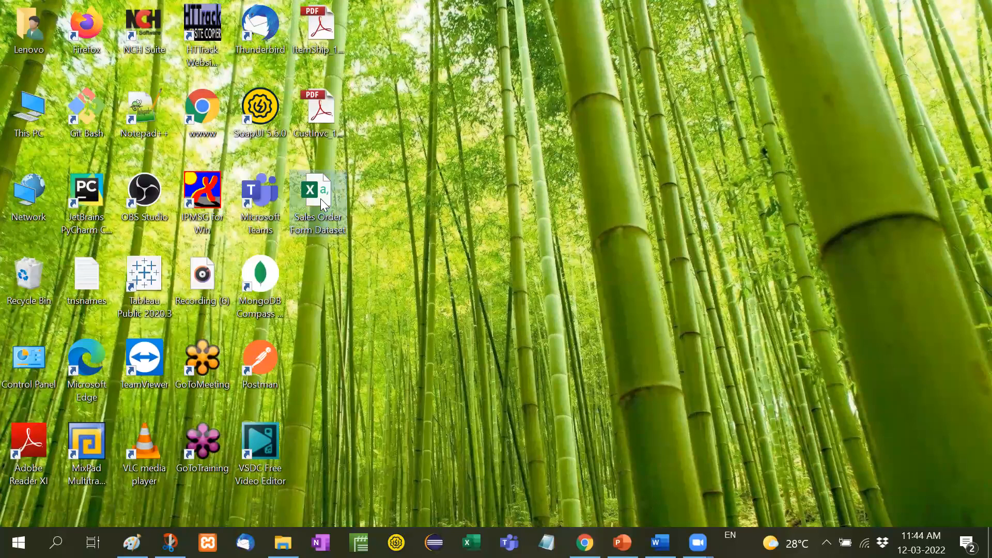
mouse_move(317, 193)
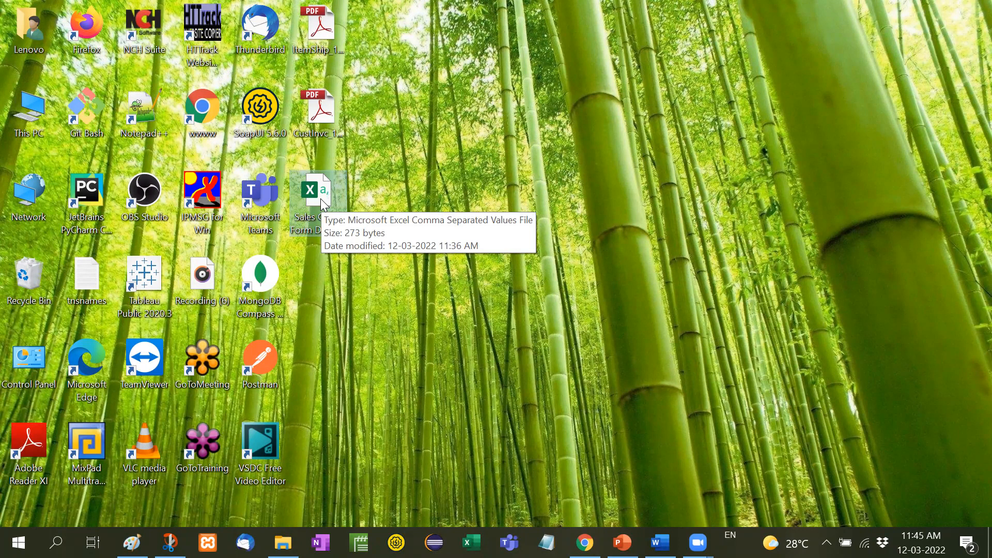
- Launch the exported Sales Order Form Dataset CSV from the desktop into Excel
double_click(316, 190)
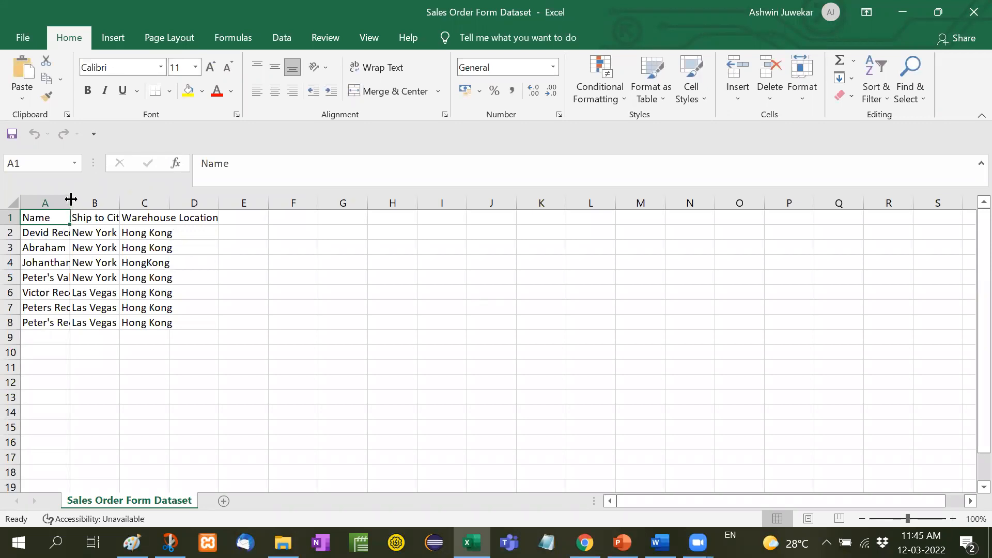
- Auto-fit columns A to C so names show fully, then go back to the NetSuite dataset
drag(71, 203, 118, 202)
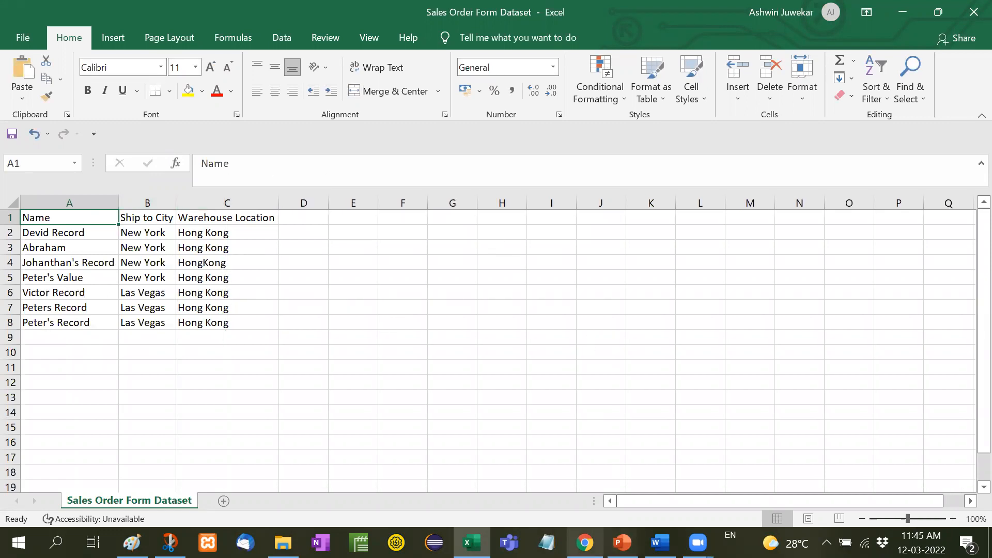
click(582, 542)
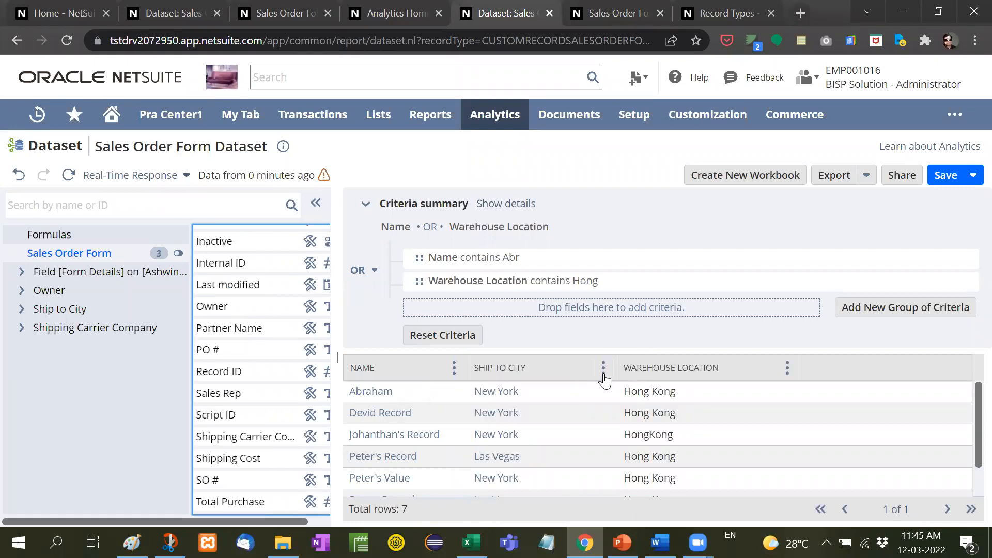
click(602, 368)
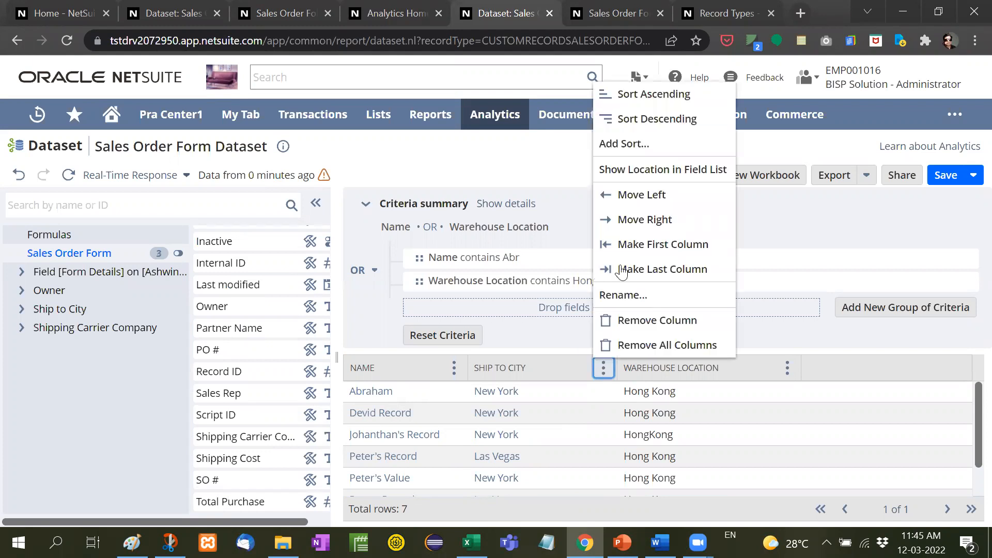
mouse_move(637, 244)
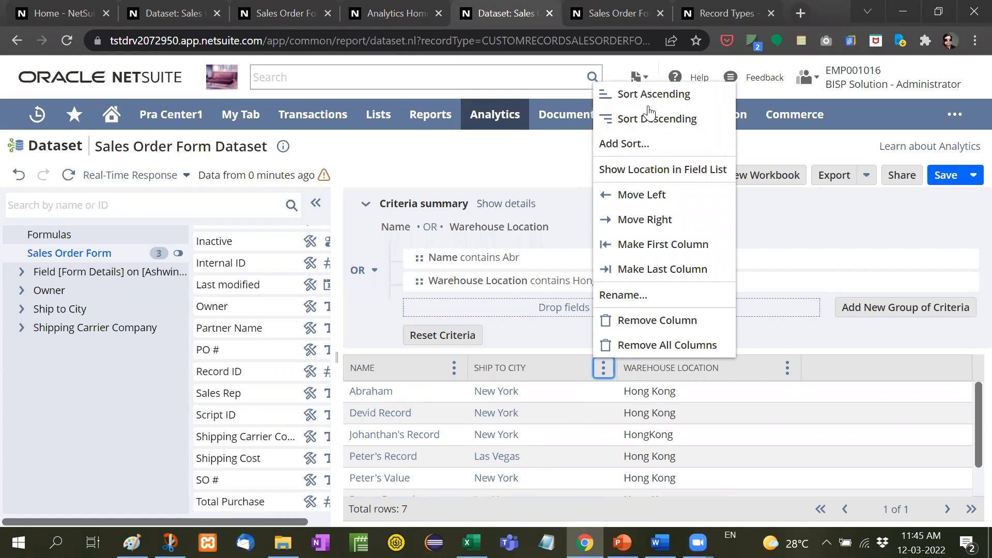
mouse_move(654, 268)
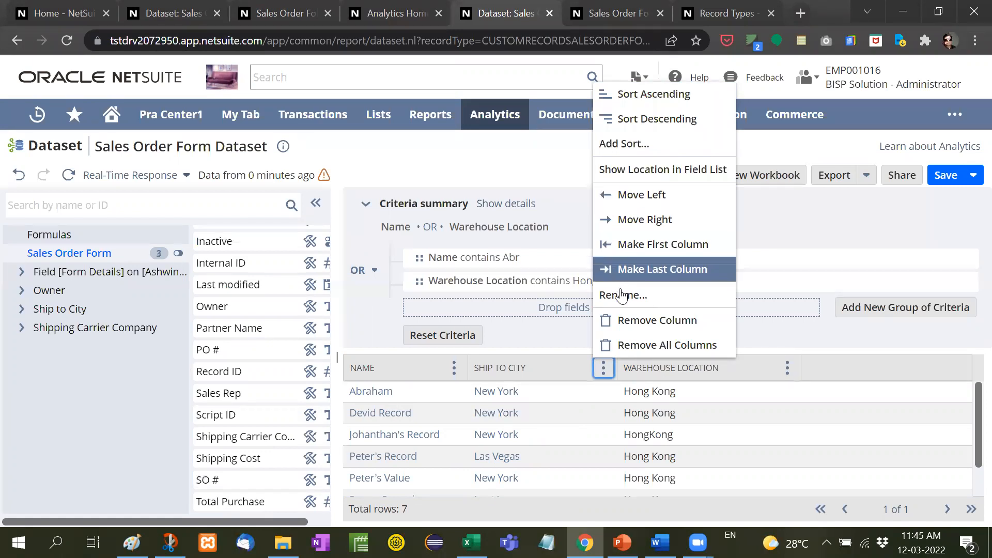
mouse_move(500, 371)
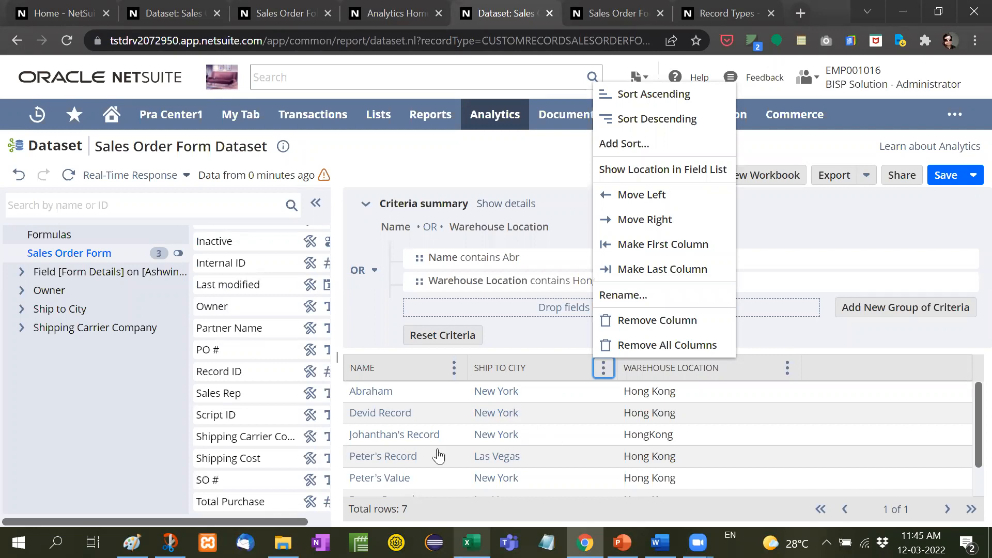
mouse_move(524, 374)
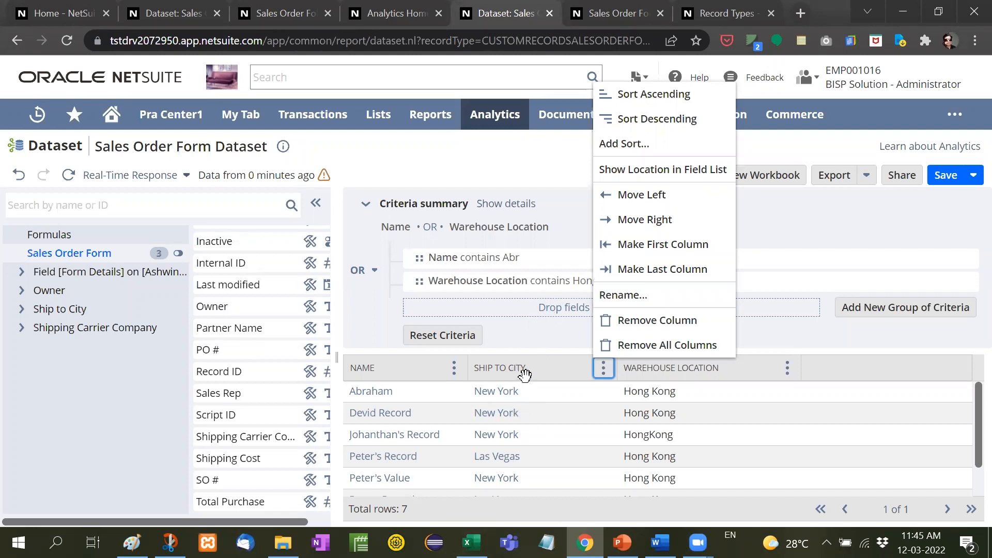
click(530, 345)
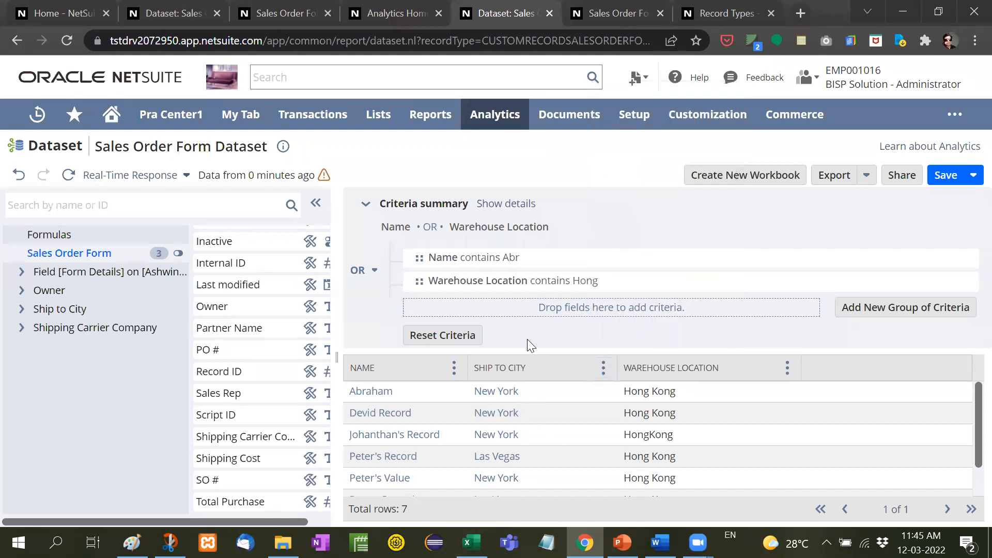
mouse_move(970, 229)
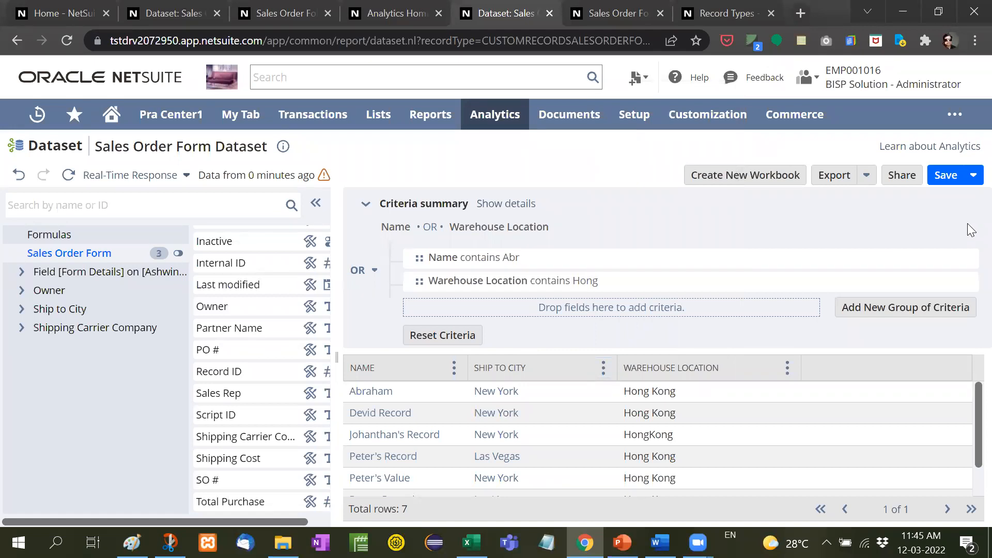
mouse_move(304, 360)
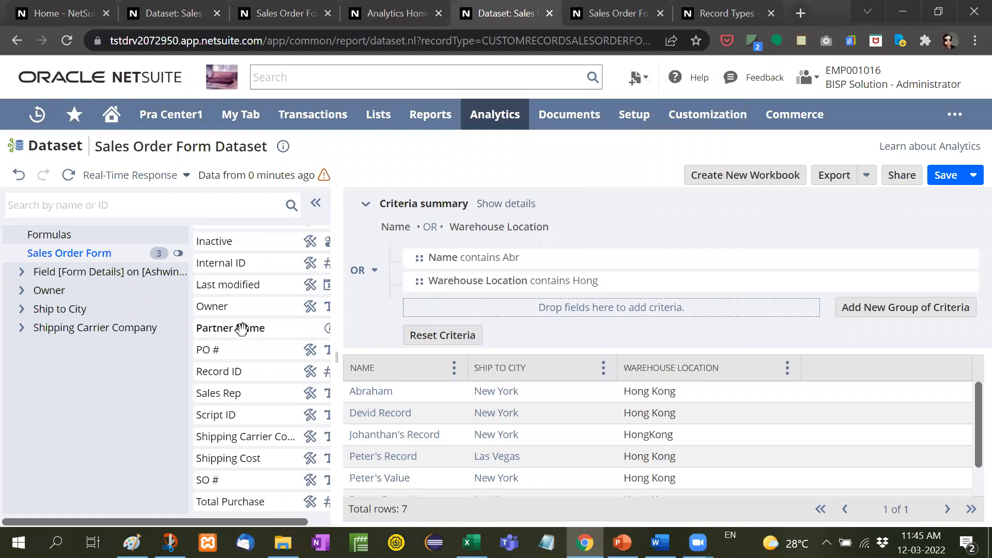
mouse_move(227, 436)
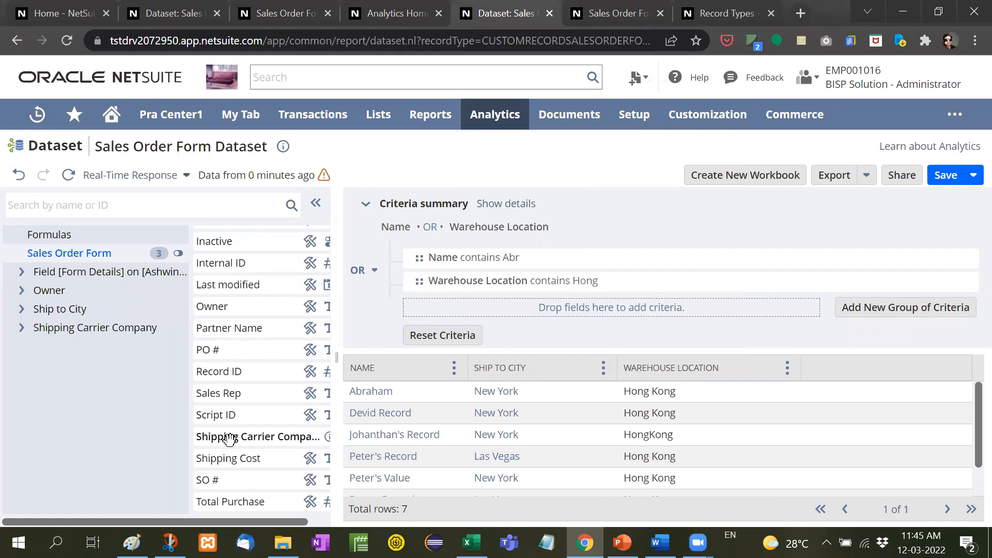
- Filter Shipping Carrier Company is Evergreen Marine under OR, bringing results to 11 rows
click(256, 436)
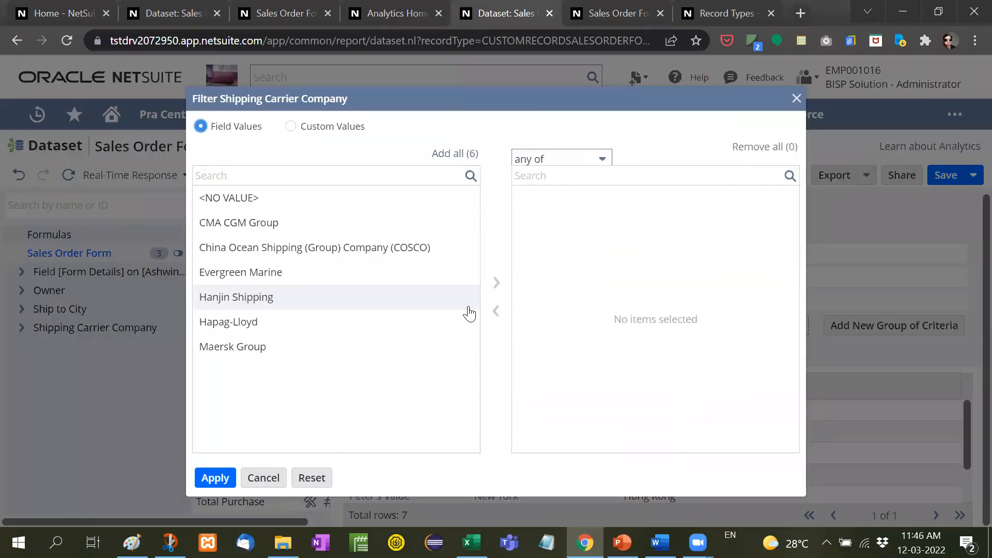
mouse_move(240, 272)
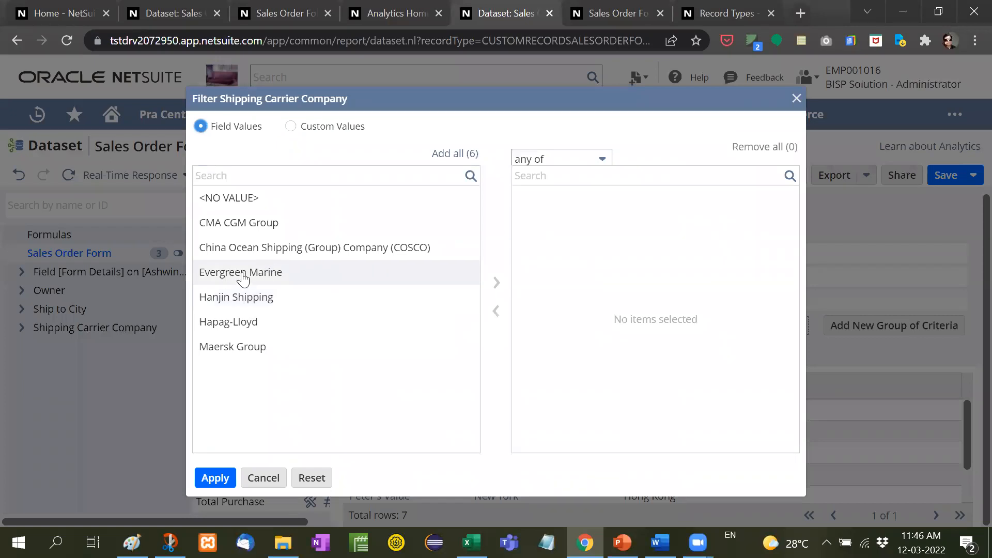
double_click(241, 272)
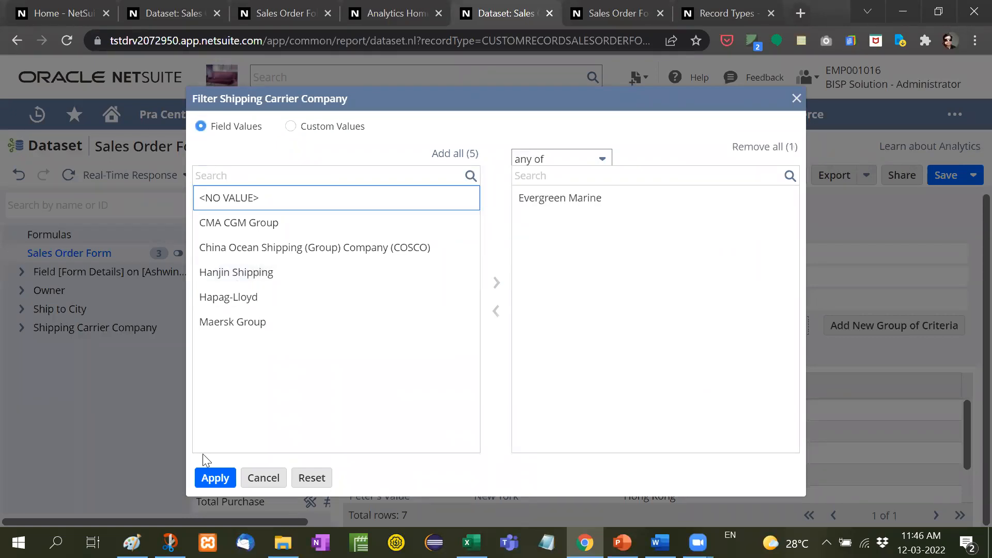
click(215, 477)
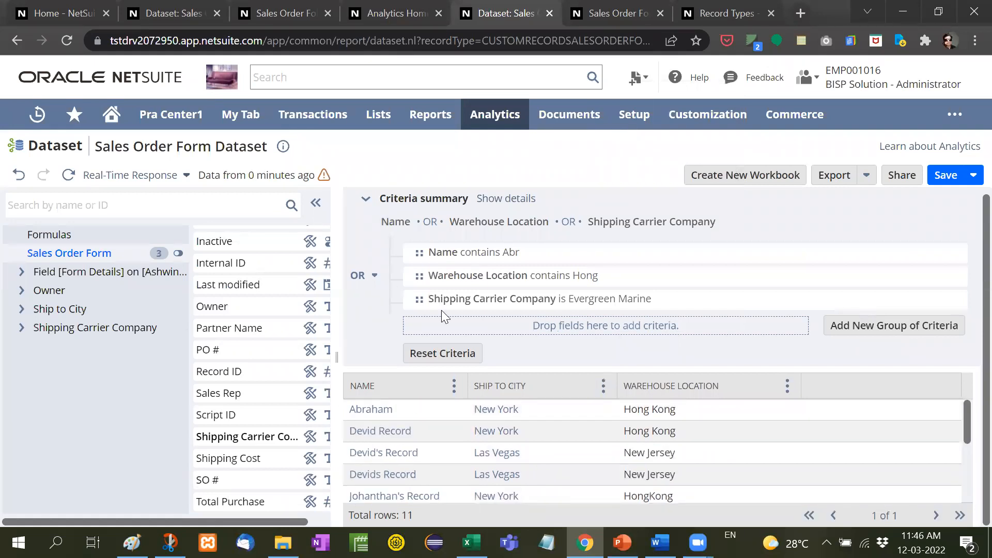
click(373, 274)
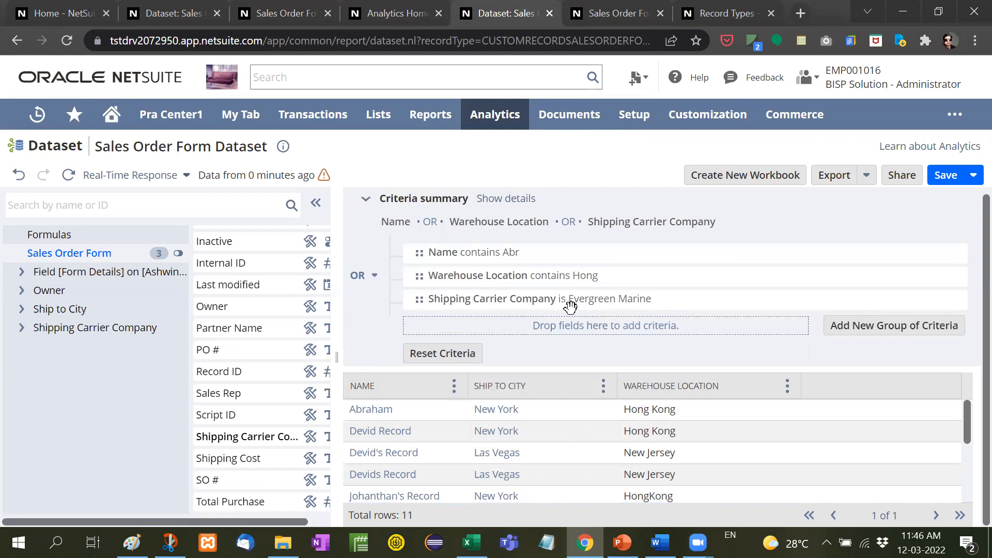
mouse_move(593, 359)
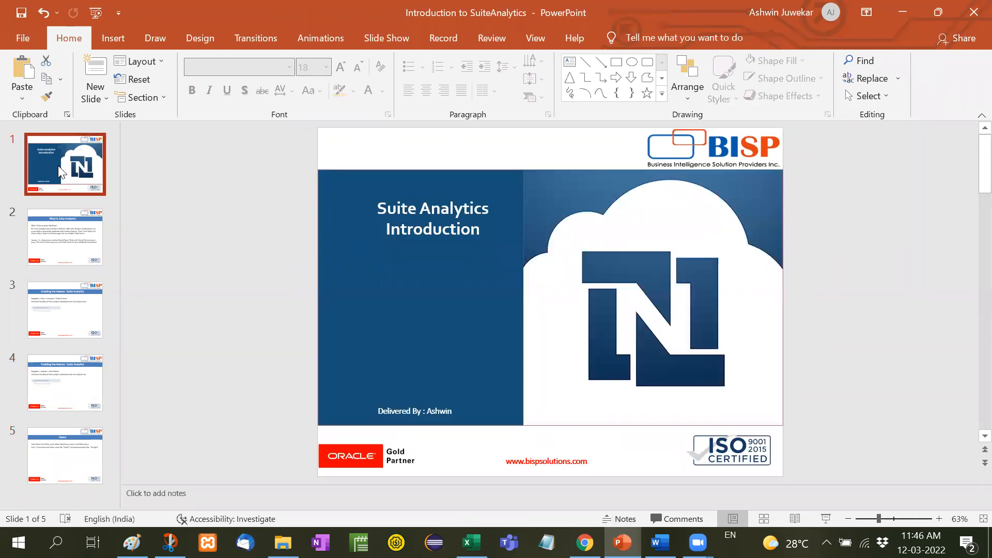
mouse_move(429, 122)
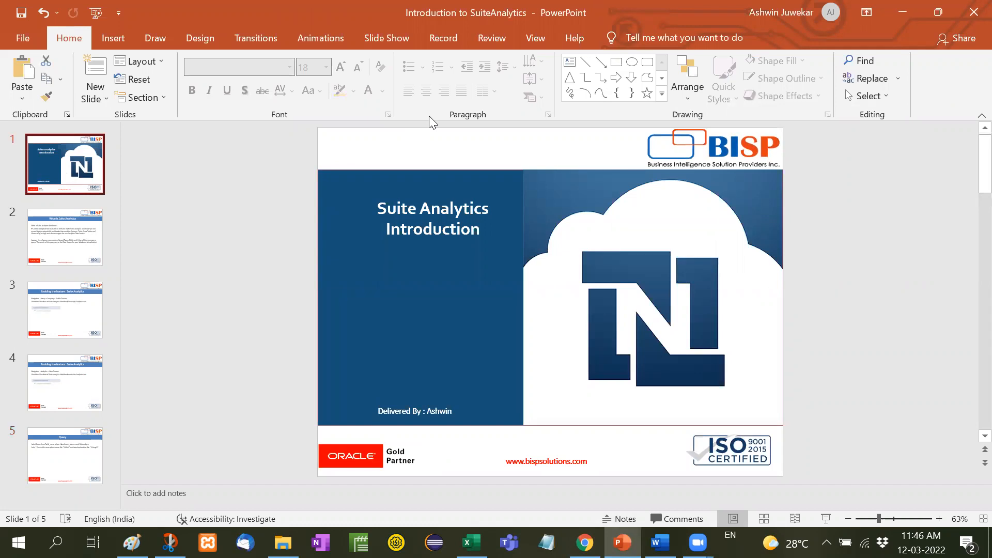